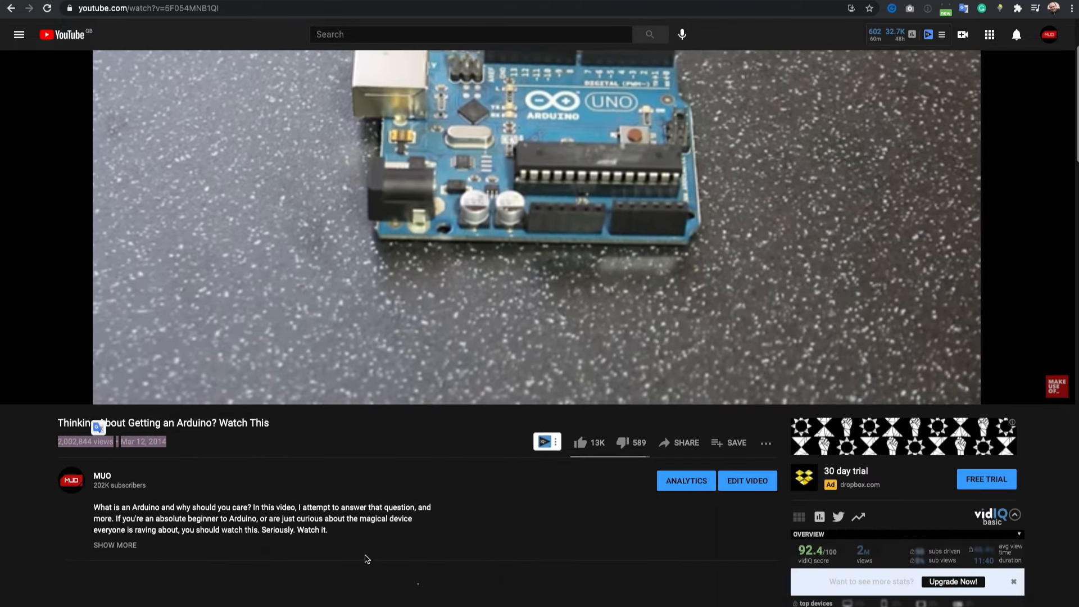
Upload the compiled Blink sketch to the connected Arduino Uno via the toolbar Upload arrow.
scroll("down", 3)
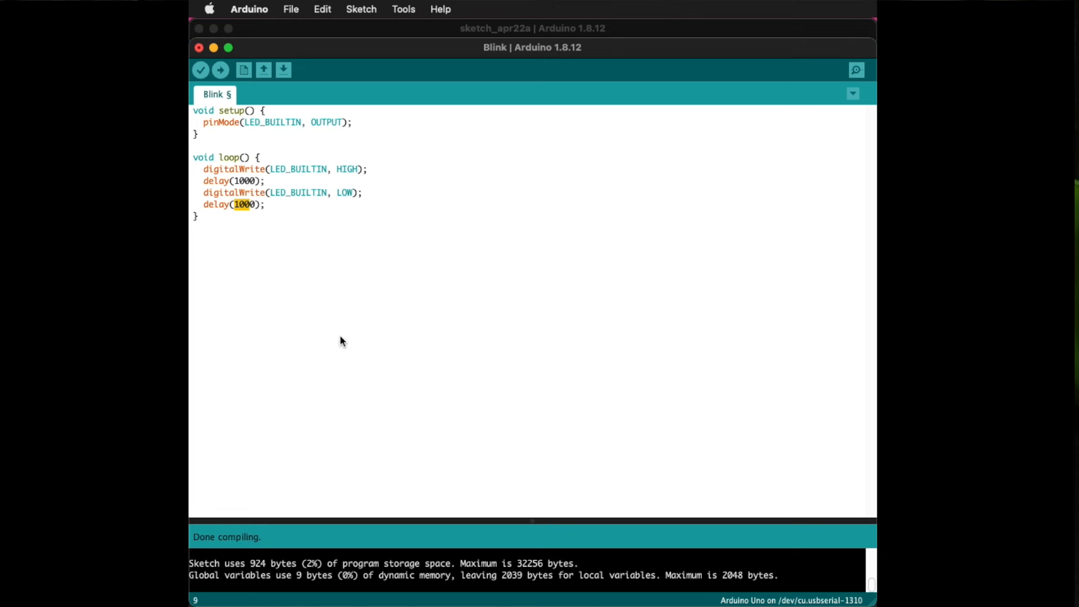
mouse_move(221, 70)
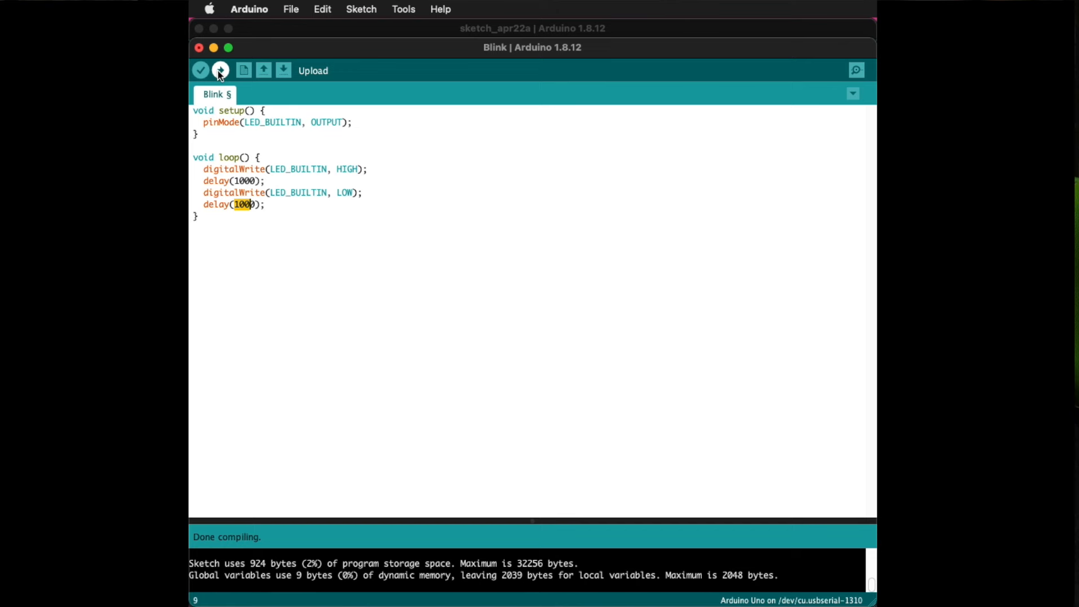
left_click(220, 70)
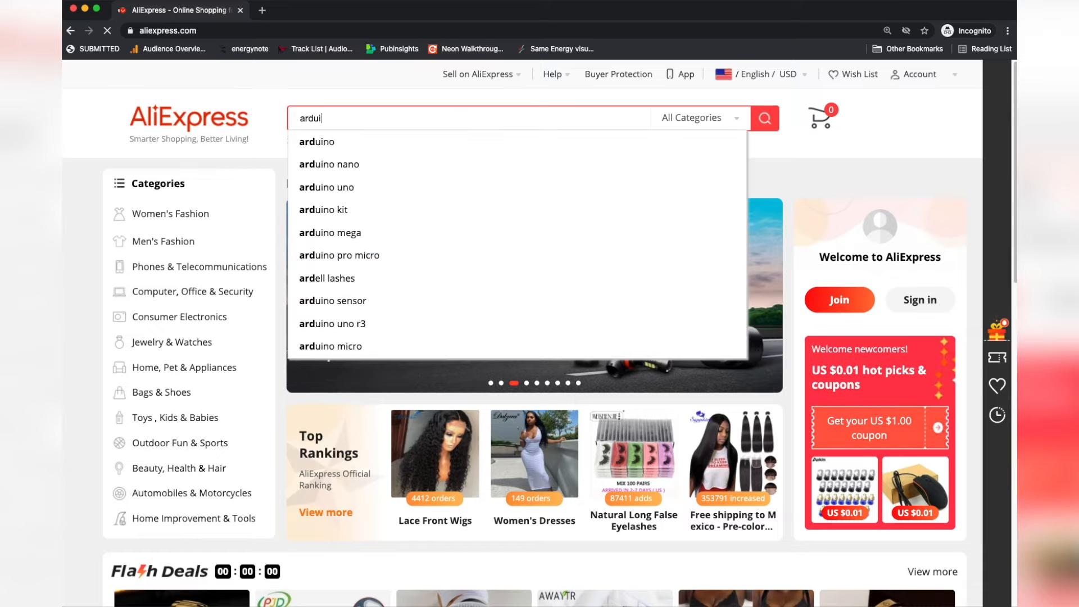
Search AliExpress for 'arduino uno' from the suggestion and browse down through the board listings.
left_click(327, 186)
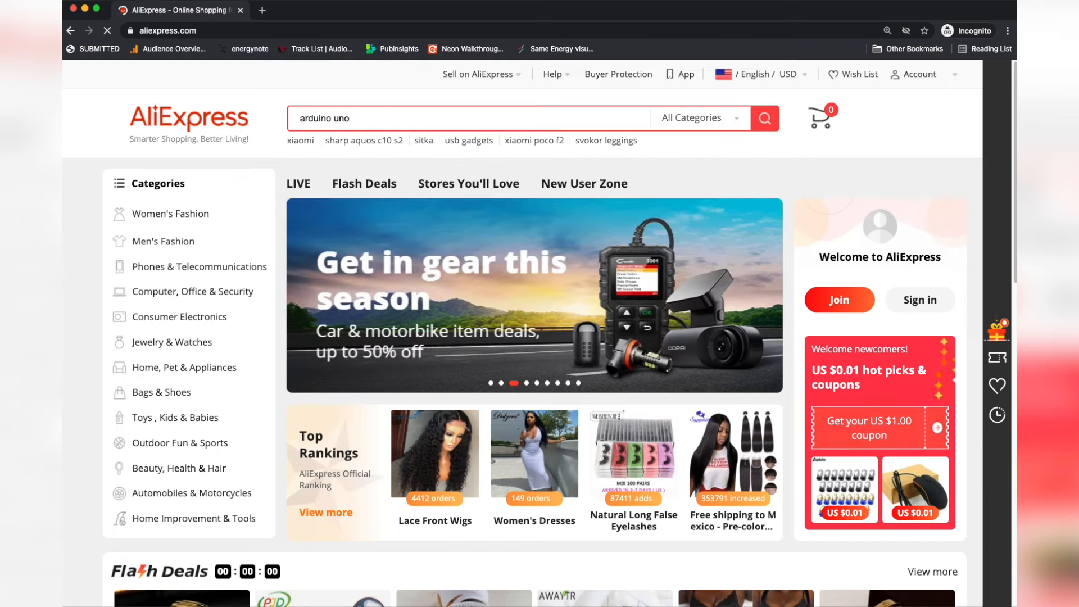
left_click(762, 118)
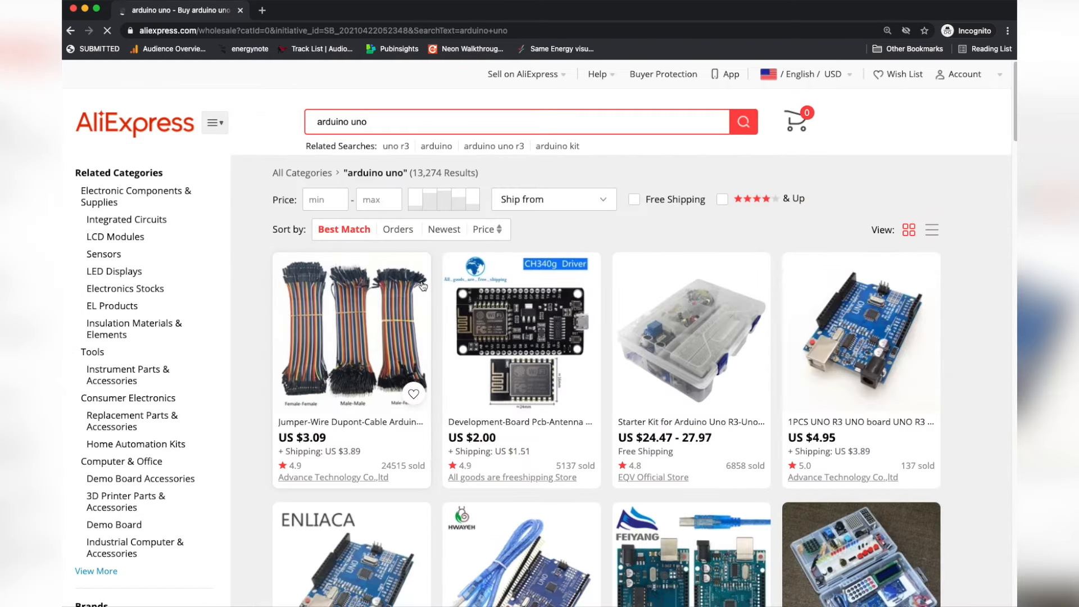
scroll("down", 3)
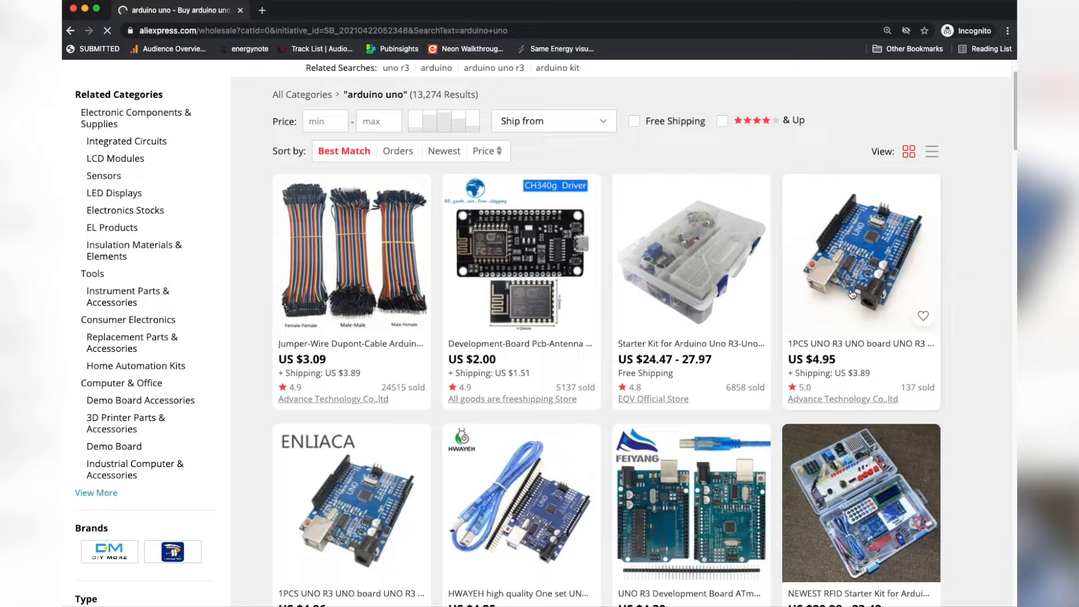
scroll("down", 3)
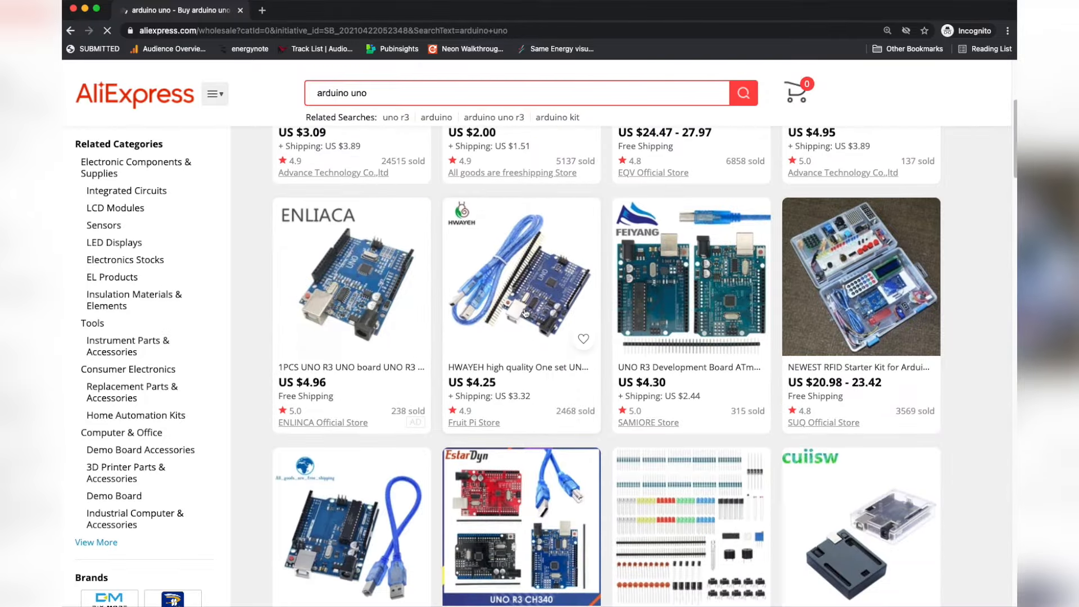
scroll("down", 3)
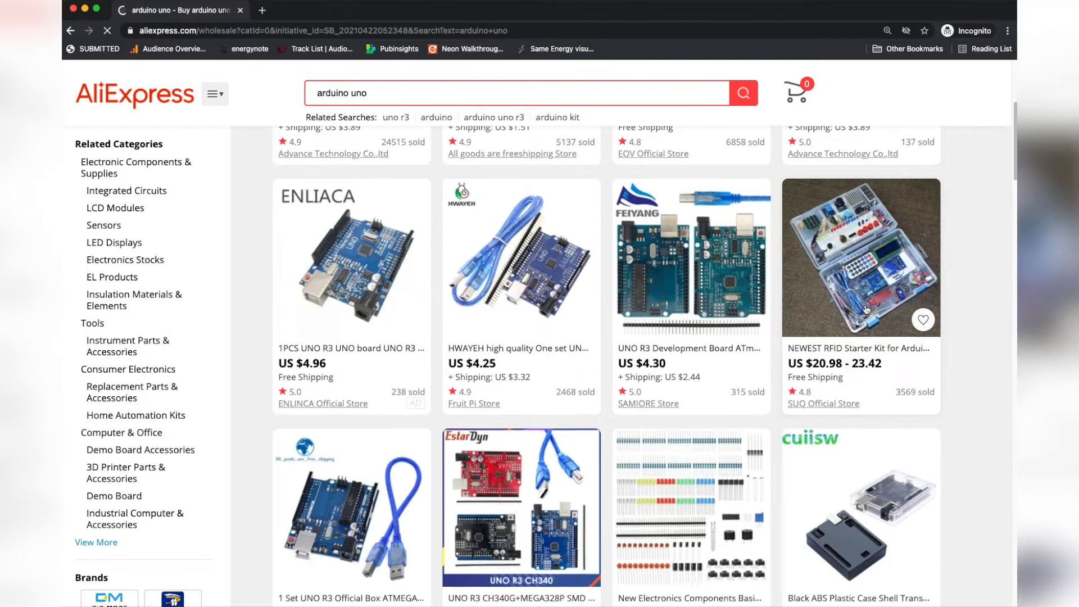
scroll("down", 3)
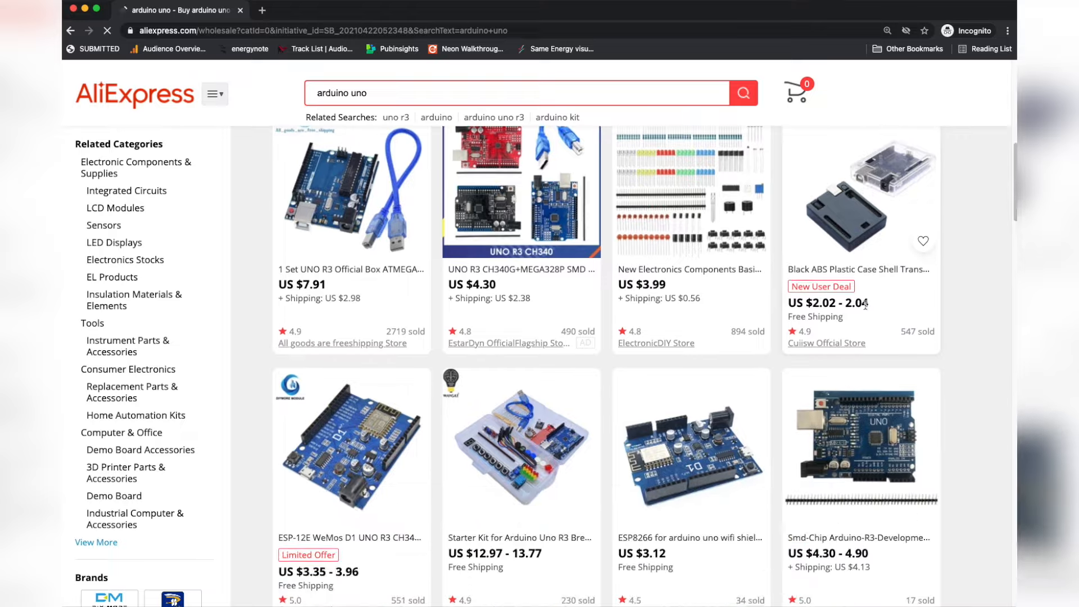
scroll("down", 3)
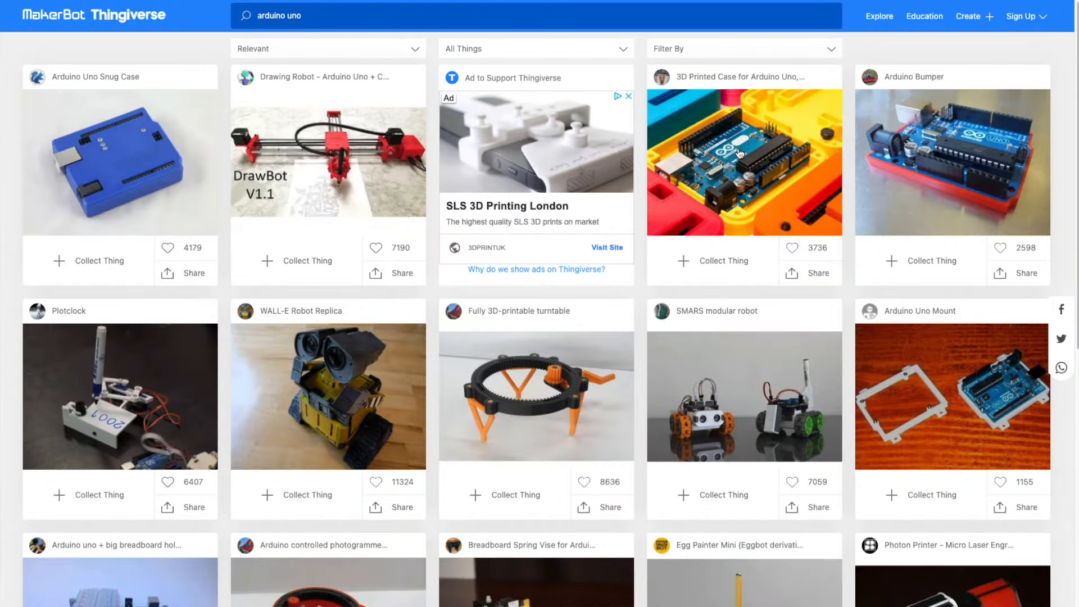
View the '3D Printed Case for Arduino Uno, Leonardo' design page from the Thingiverse results.
left_click(743, 162)
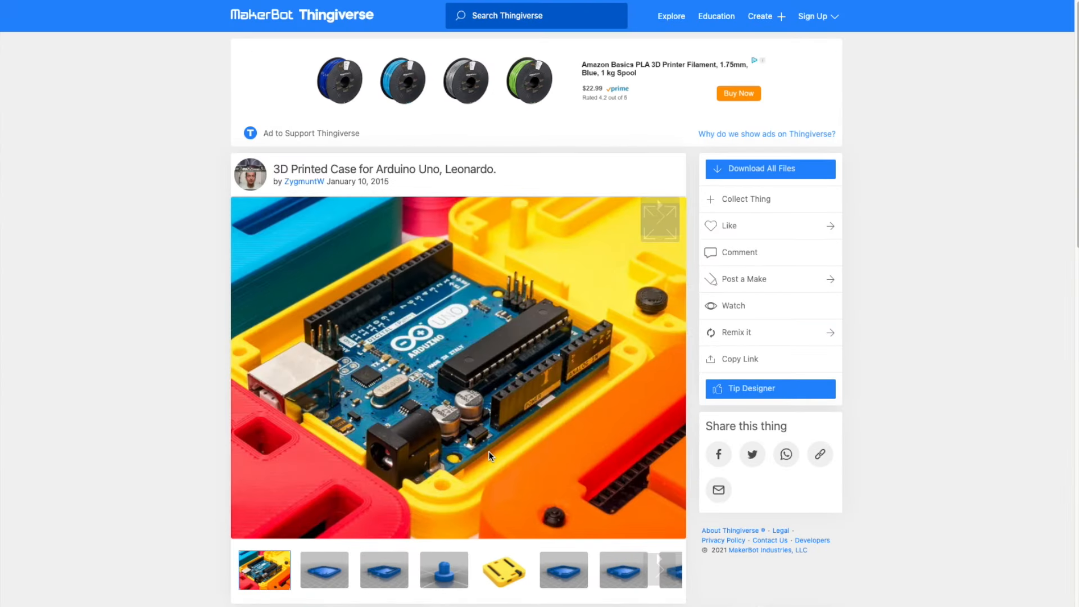
scroll("down", 3)
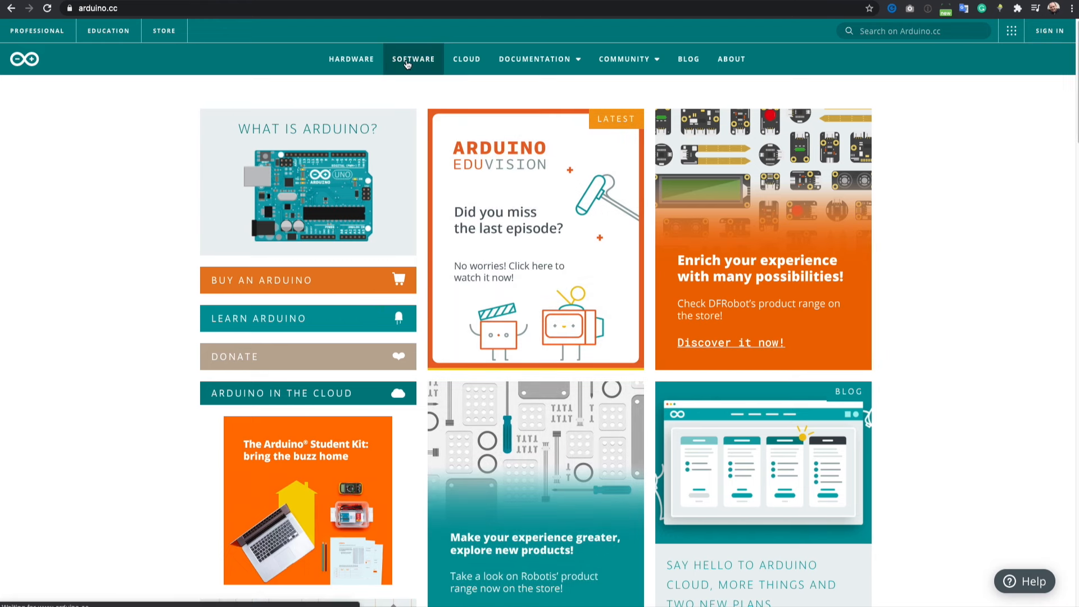
Go to the arduino.cc SOFTWARE downloads page offering Arduino IDE 1.8.13.
left_click(412, 58)
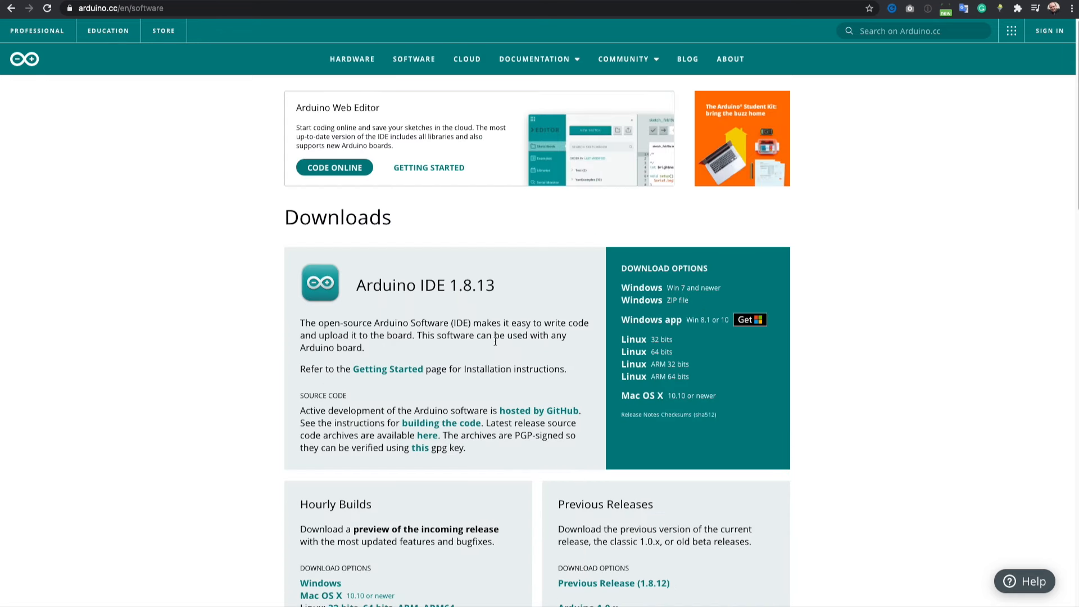
mouse_move(648, 292)
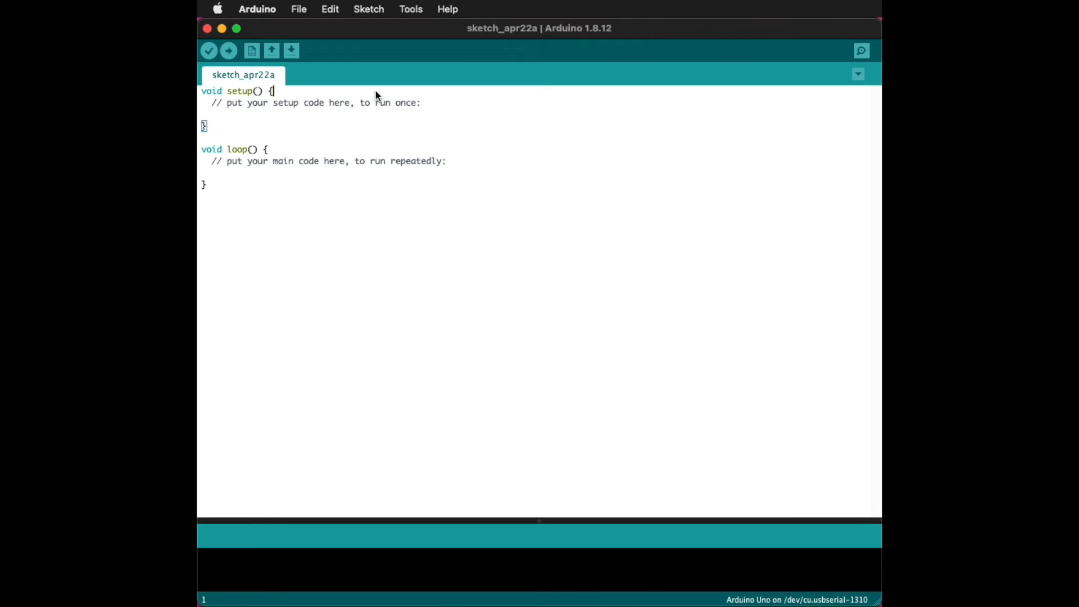
mouse_move(391, 16)
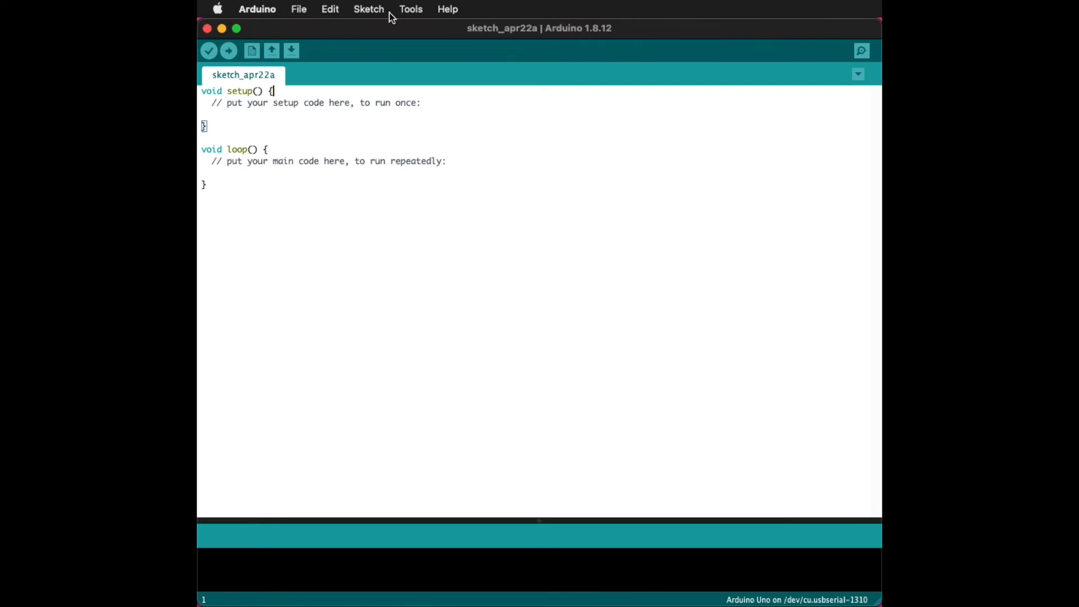
left_click(411, 9)
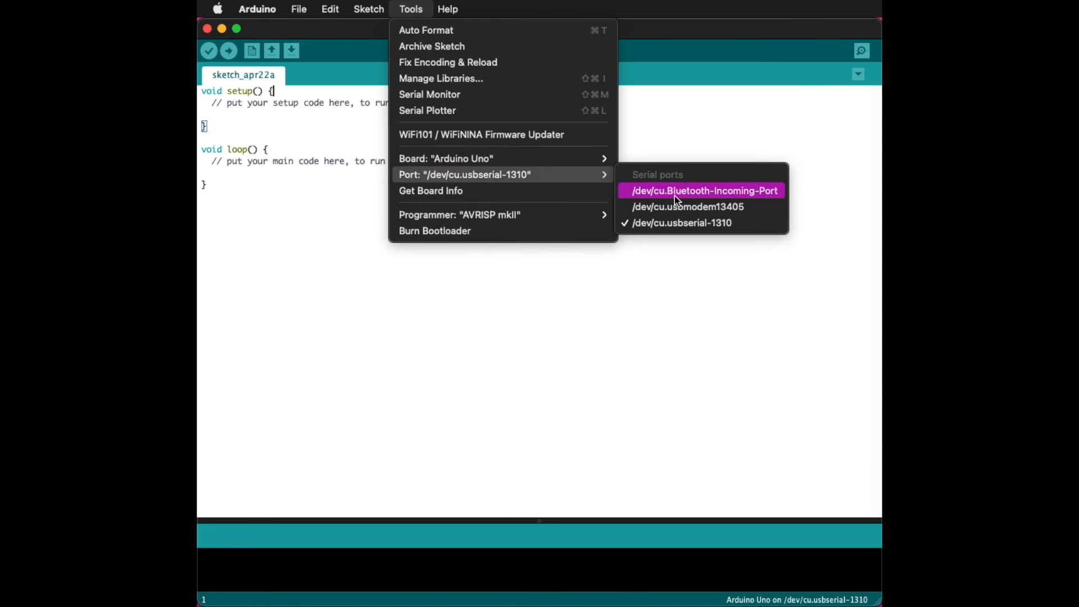
mouse_move(690, 206)
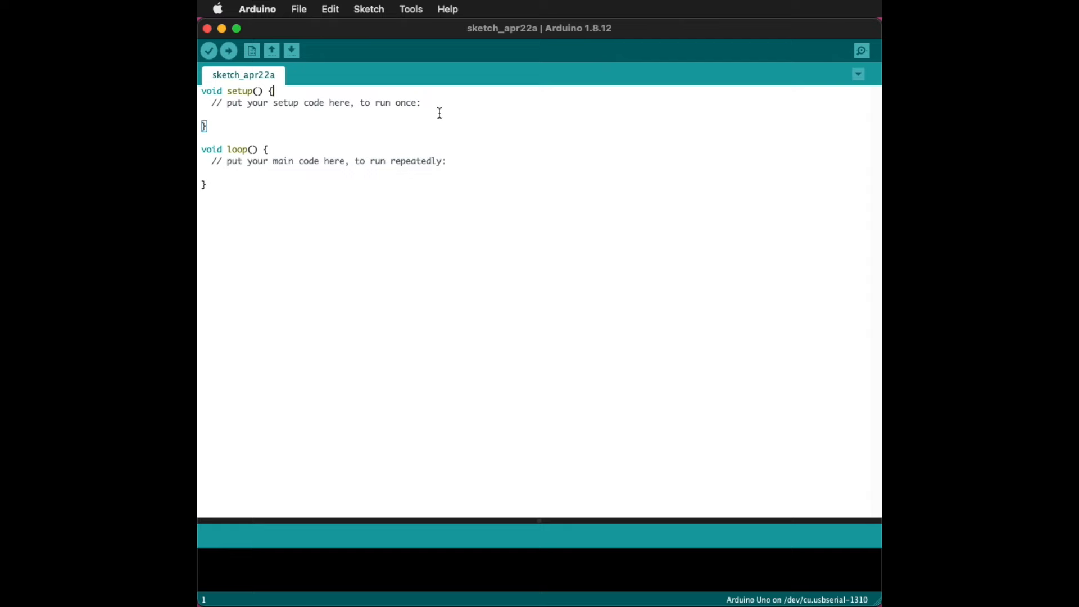
left_click(411, 9)
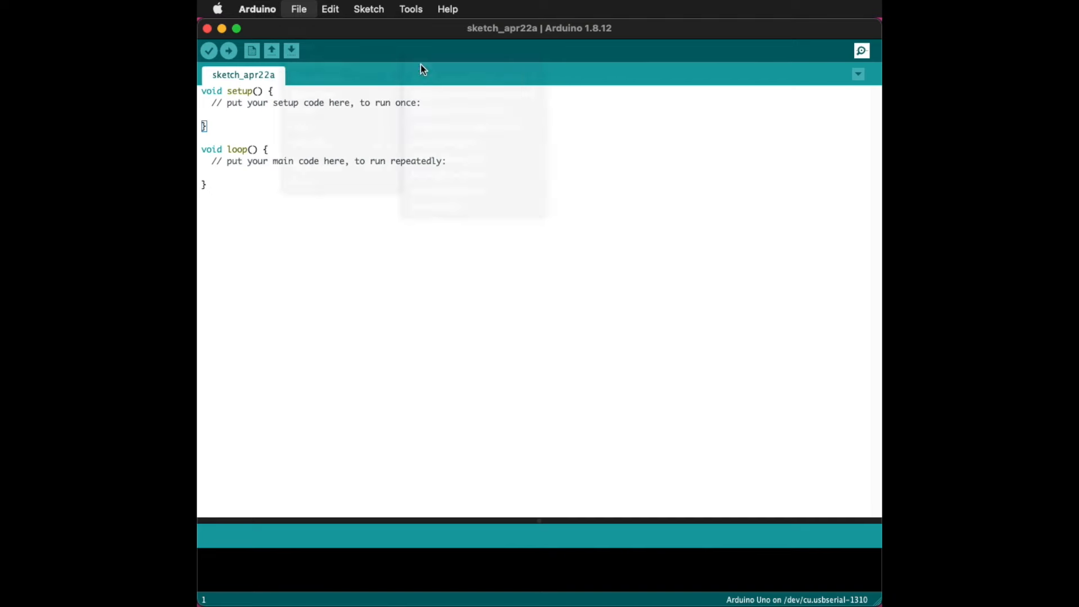
Write 'THIS IS A COMMENT, IT WON't BE COMPILED!' in the header block and '// this is also a comment' below it.
left_click(298, 9)
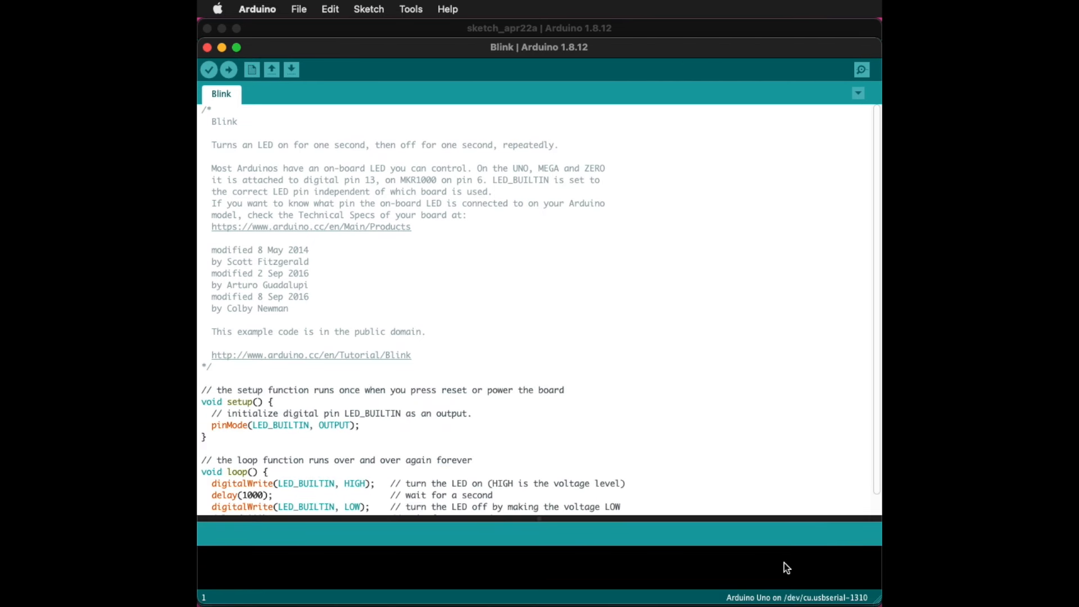
mouse_move(689, 559)
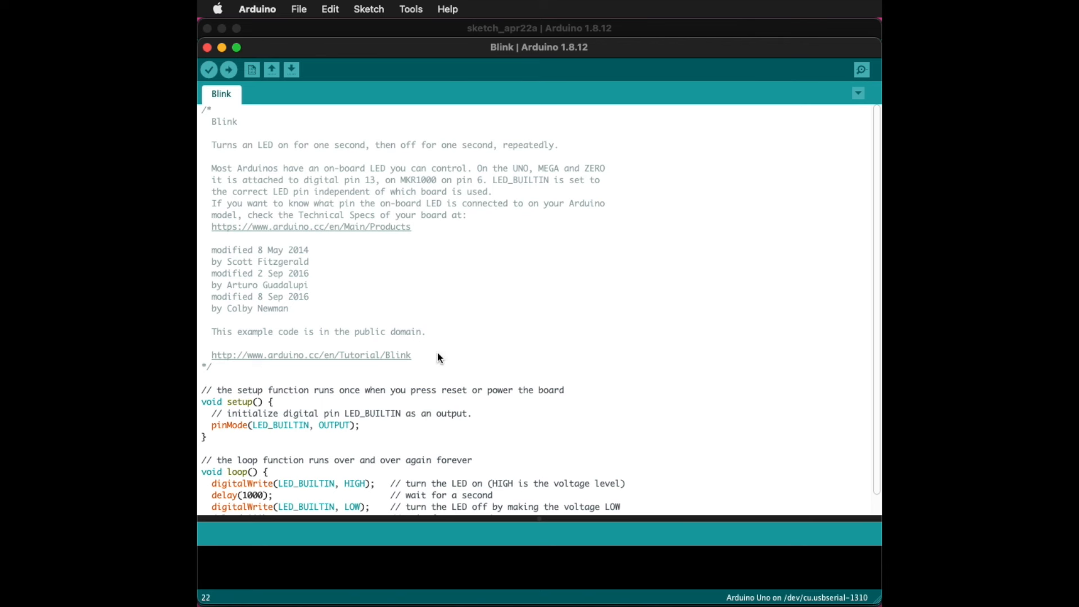
type("THIS IS")
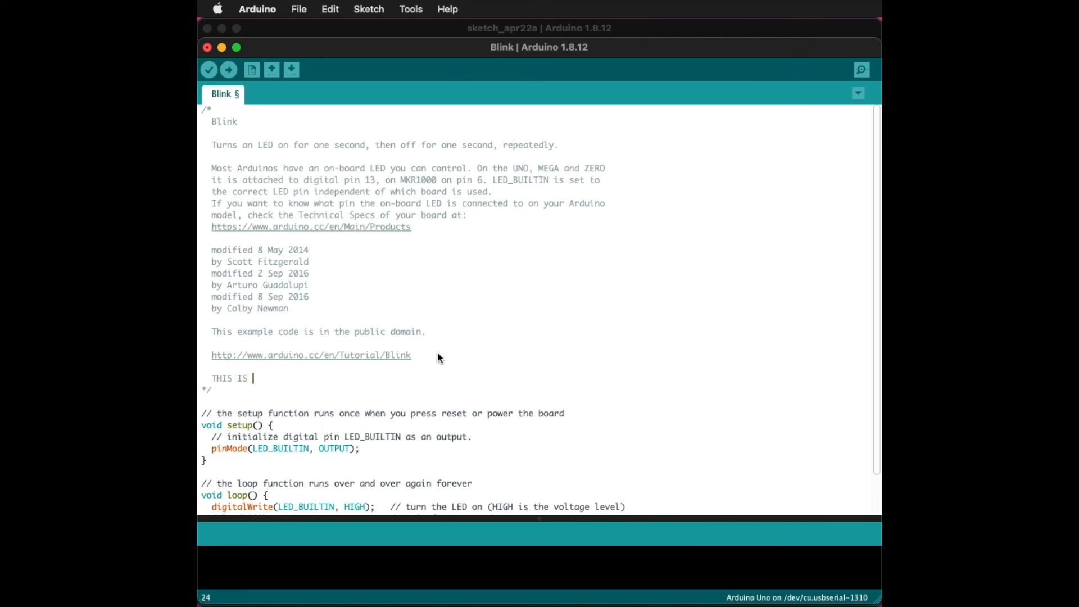
type("A COMMENT,")
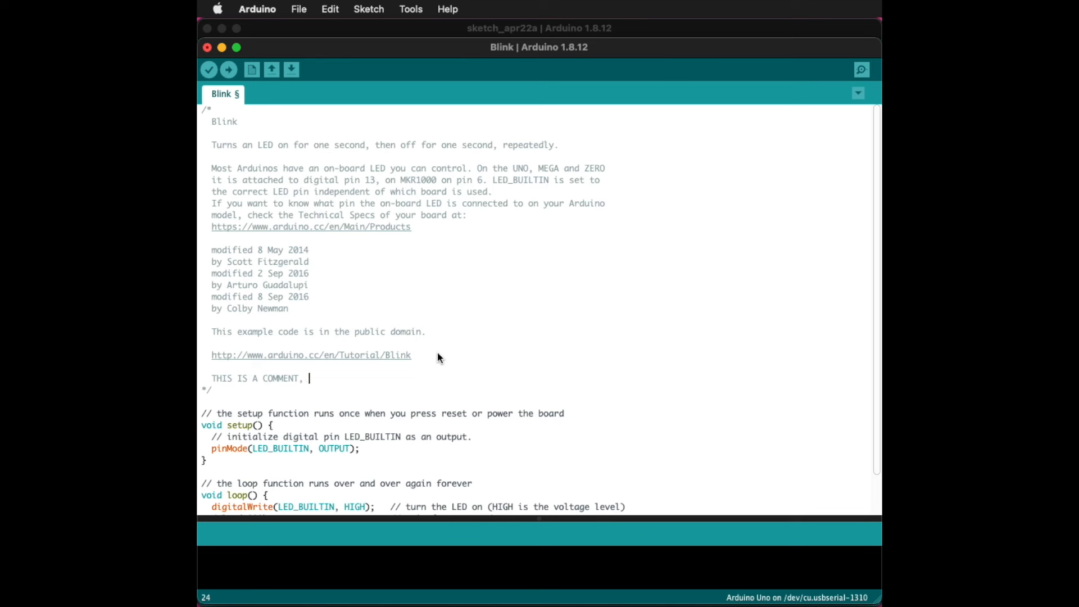
type("IT WON't")
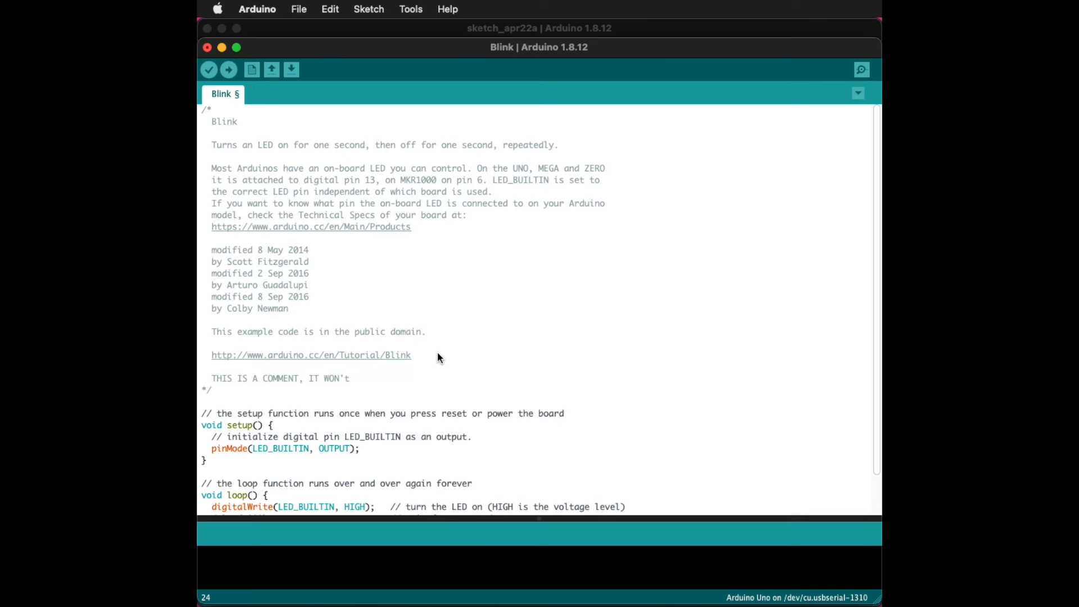
type("BE COMPILED!")
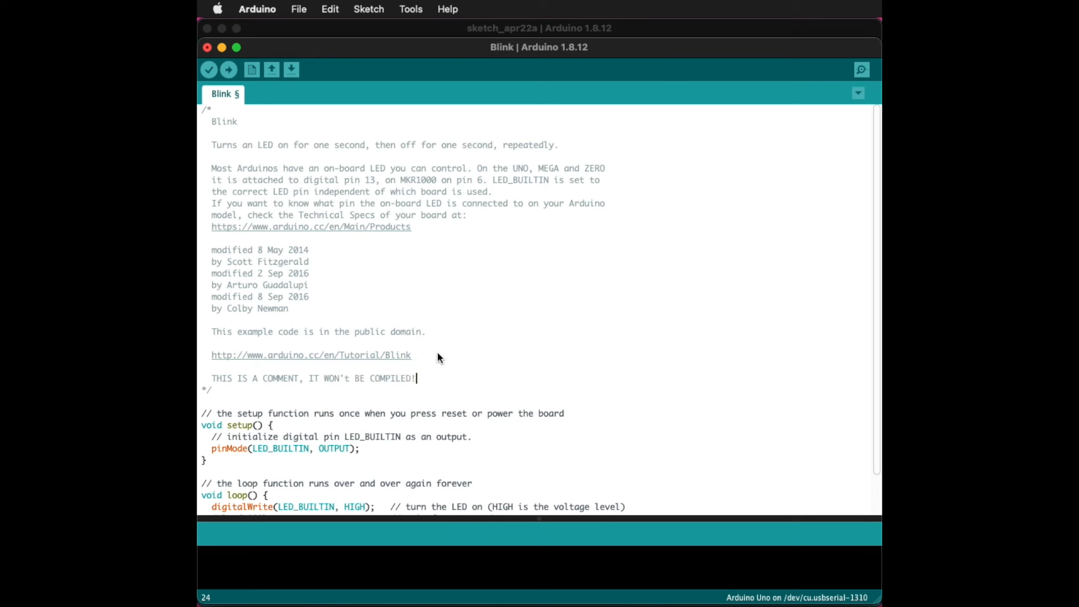
mouse_move(255, 391)
type("/")
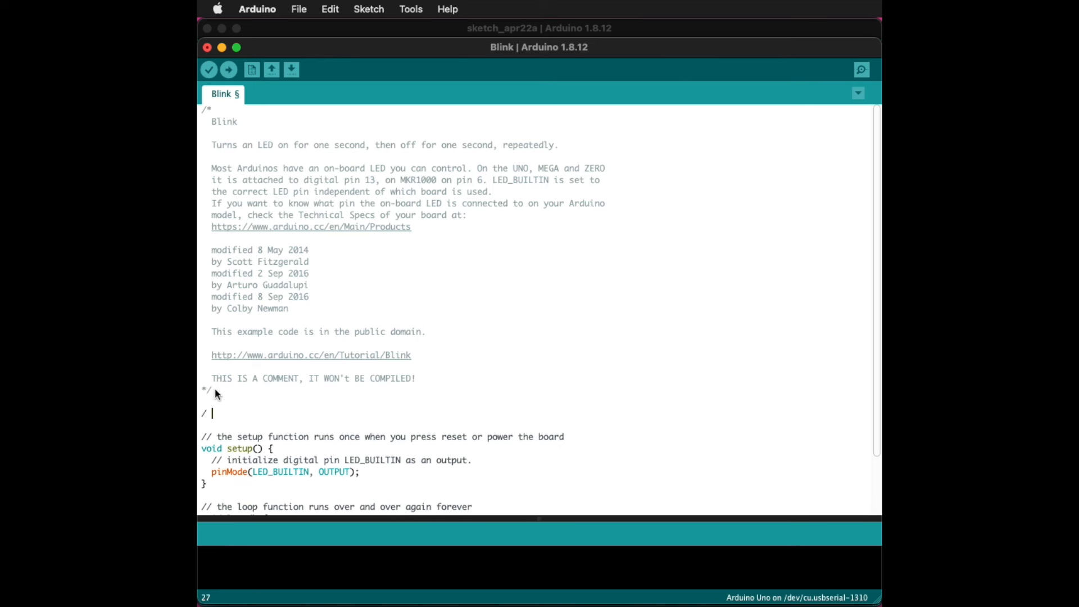
type("this is also a comment")
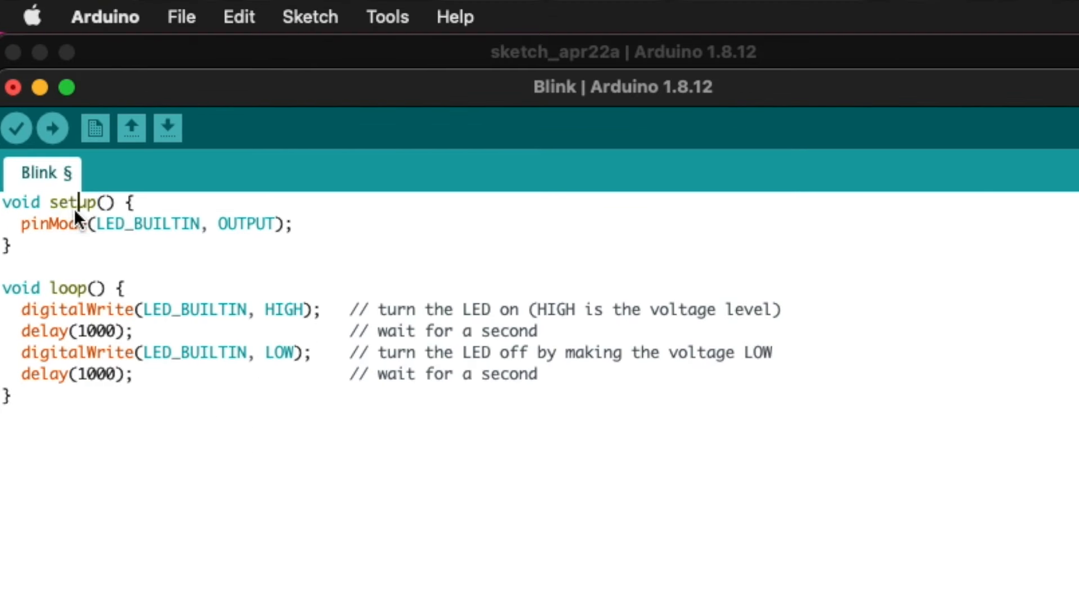
double_click(70, 202)
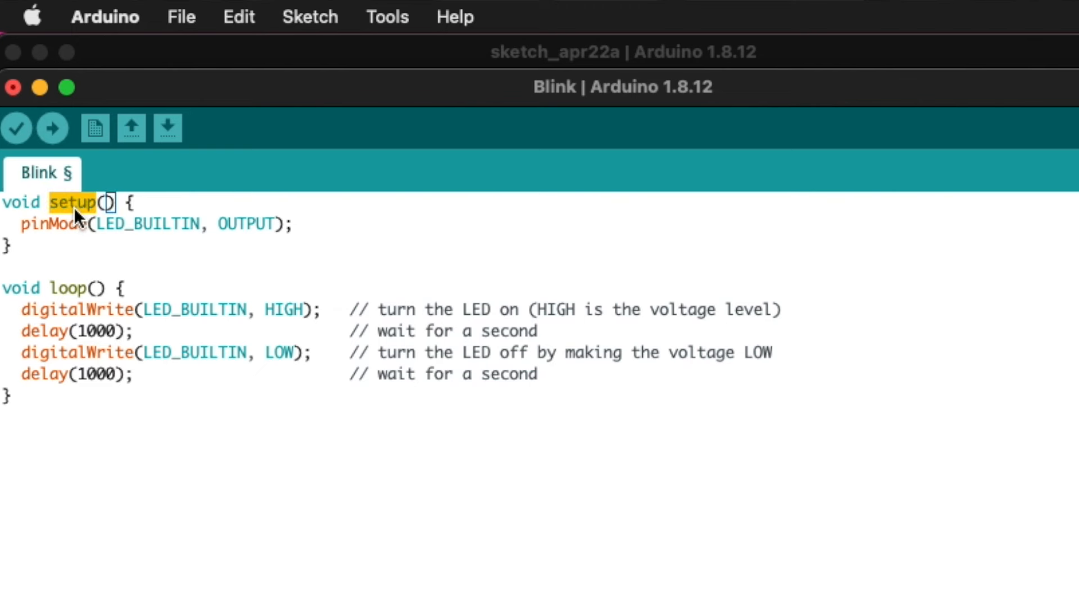
mouse_move(79, 253)
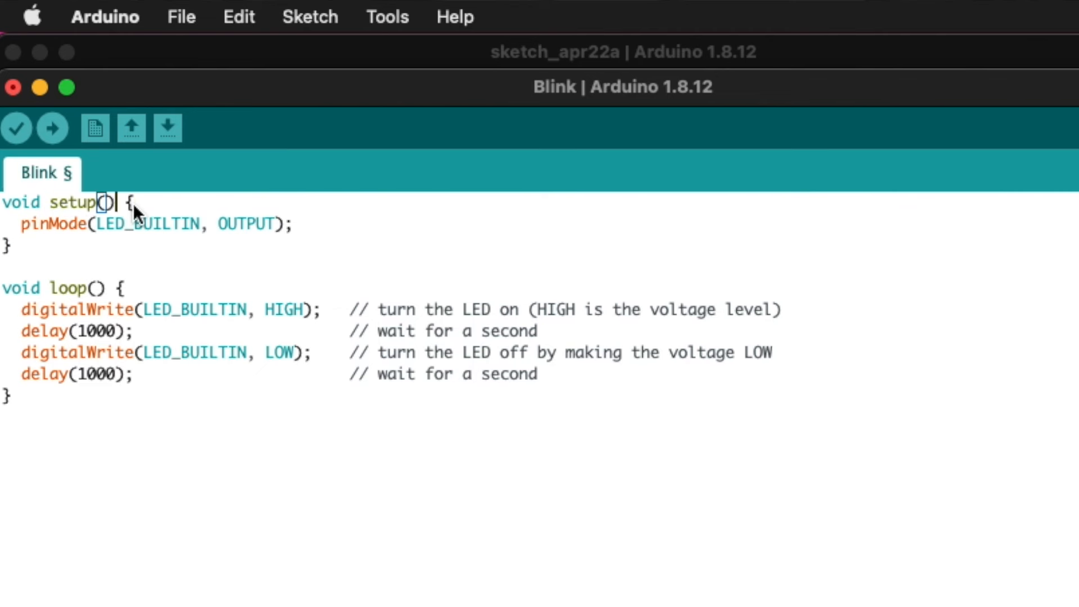
double_click(69, 202)
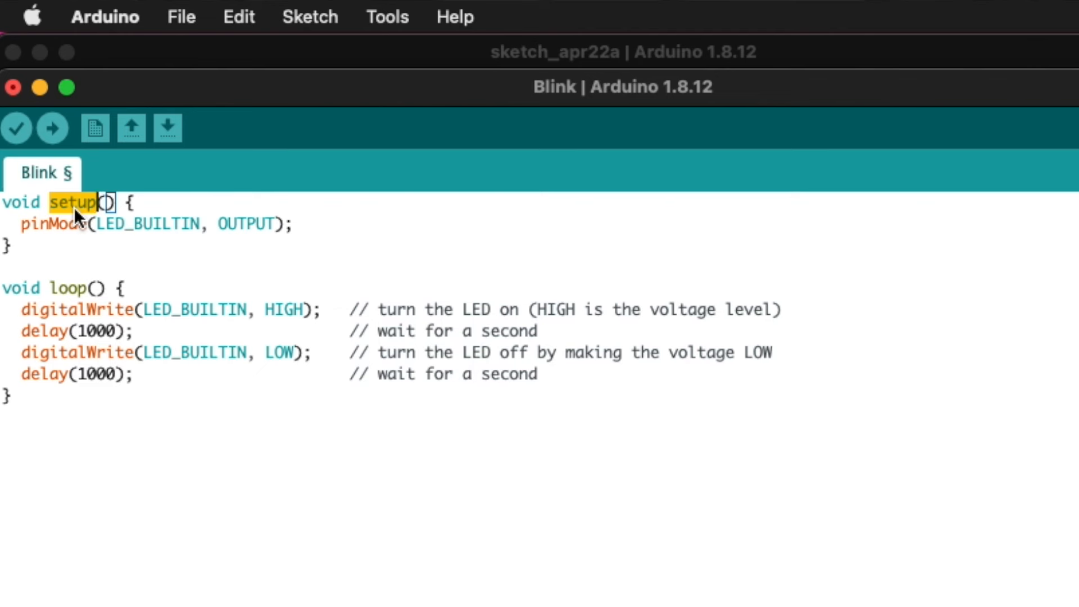
mouse_move(61, 253)
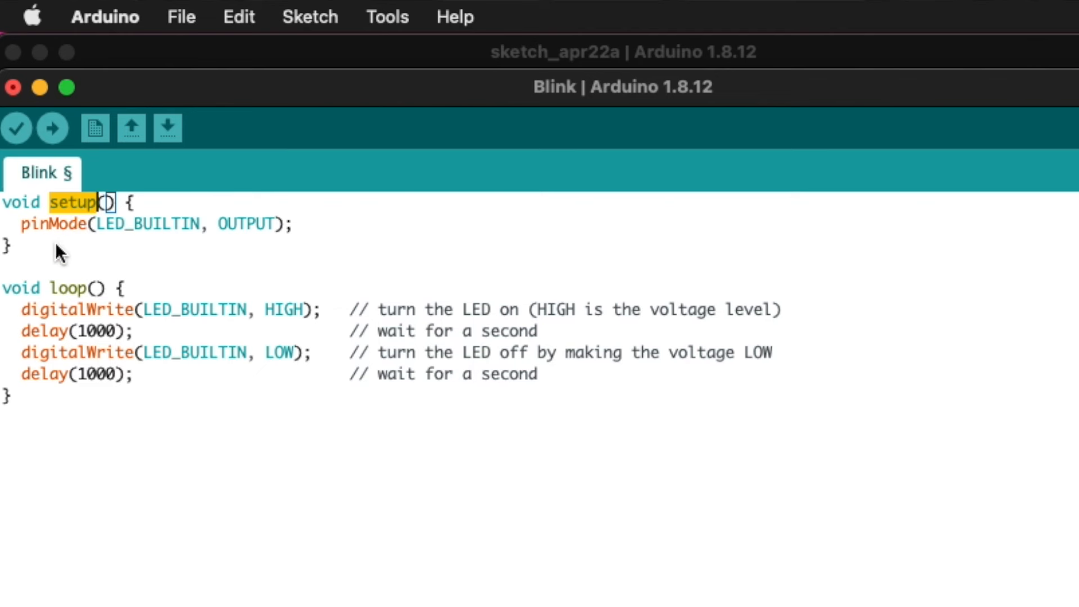
double_click(164, 224)
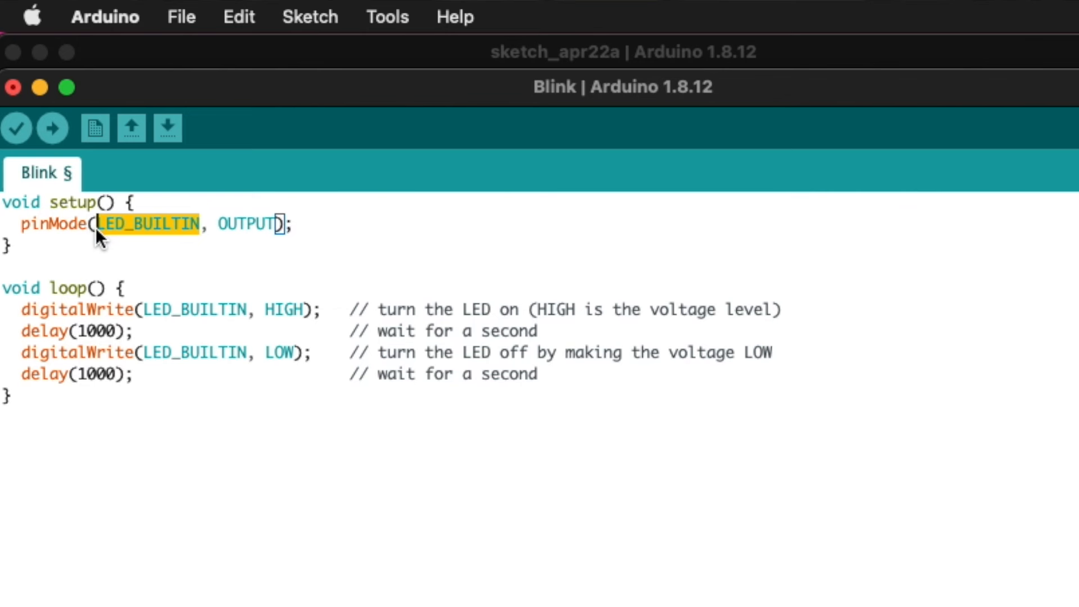
double_click(246, 223)
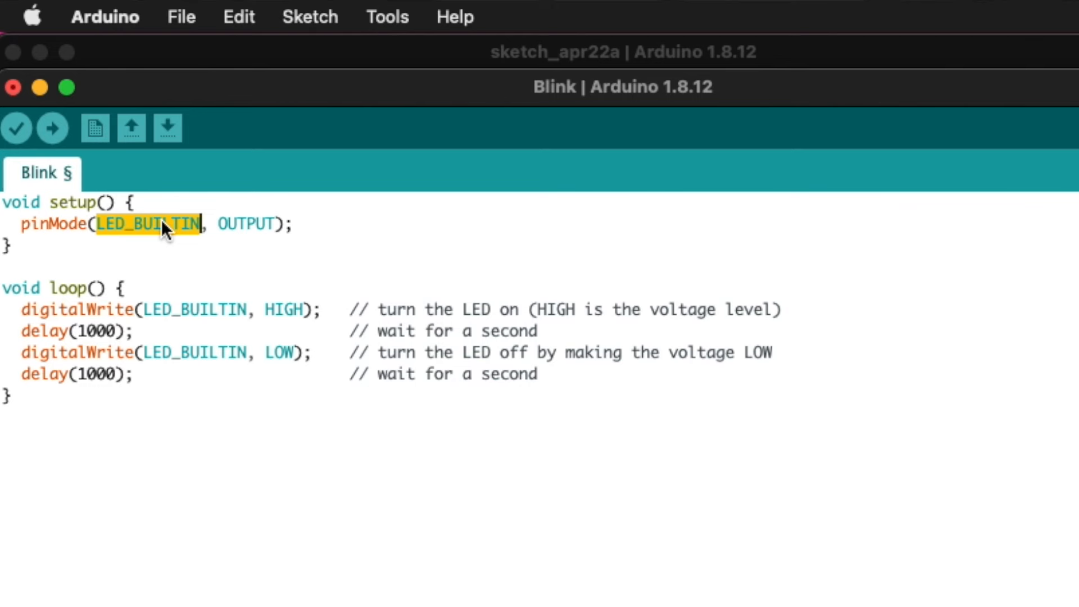
type("13")
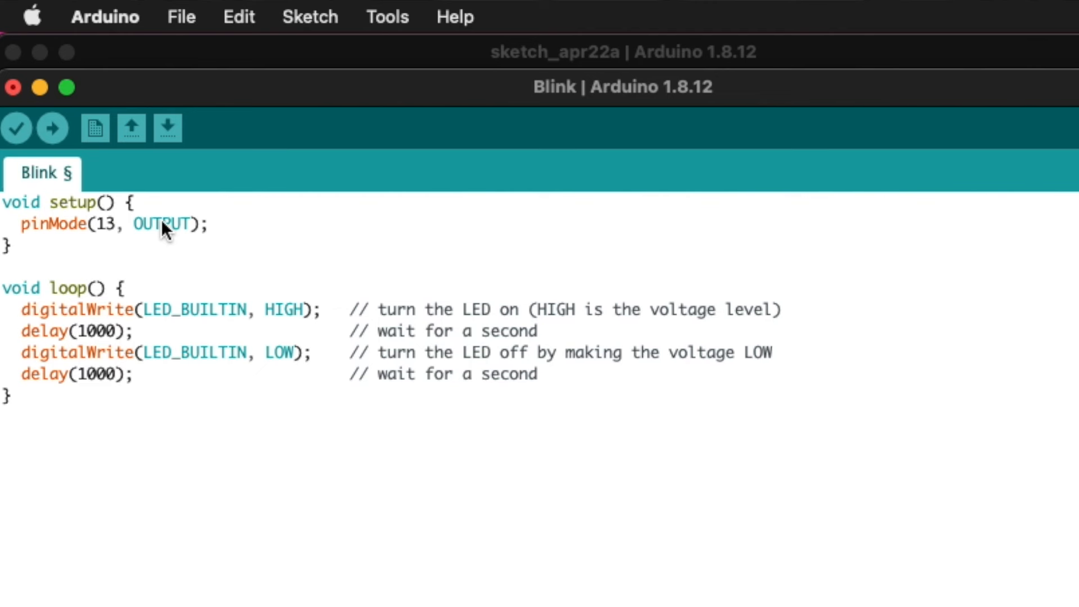
type("LED_")
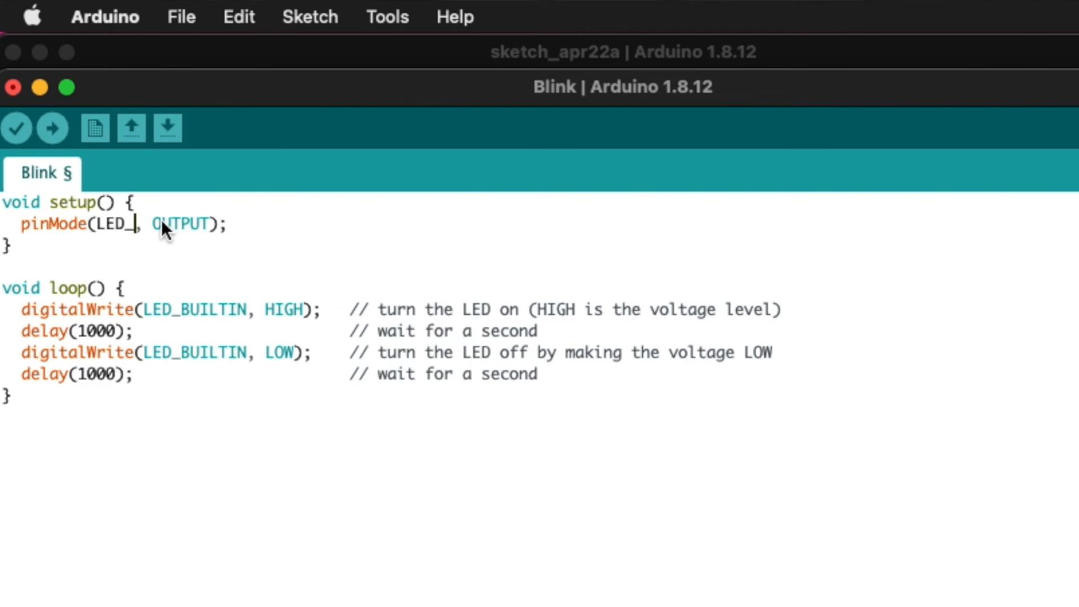
type("BUILTIN")
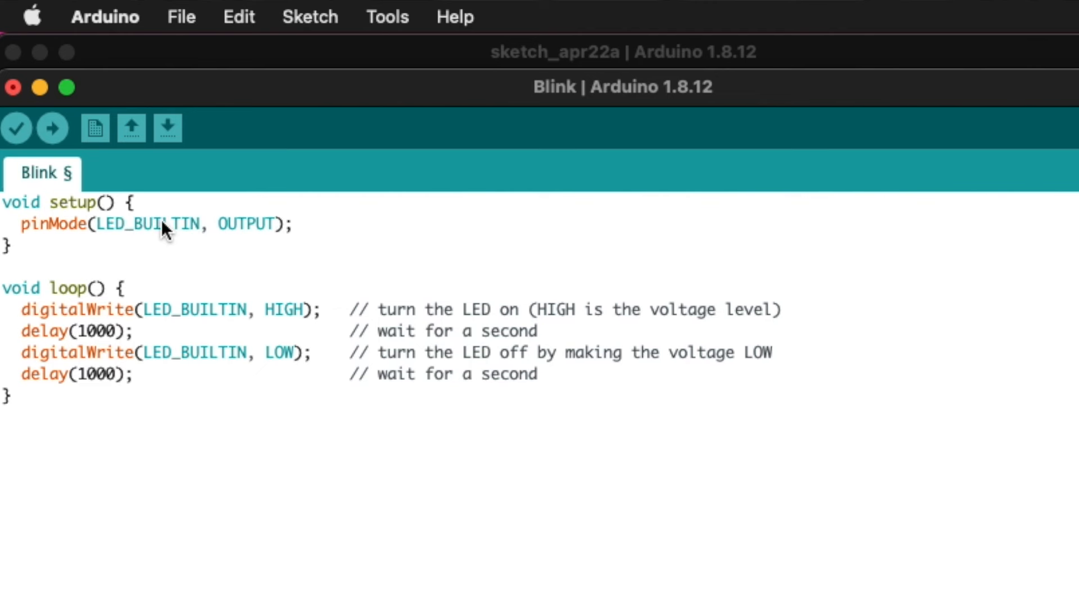
left_click(201, 224)
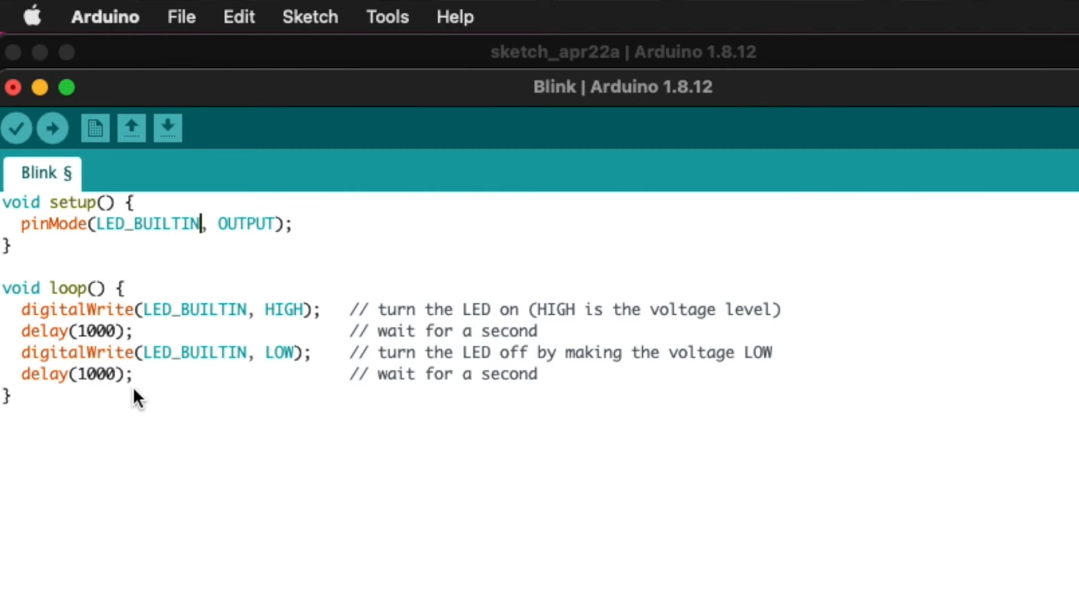
mouse_move(63, 294)
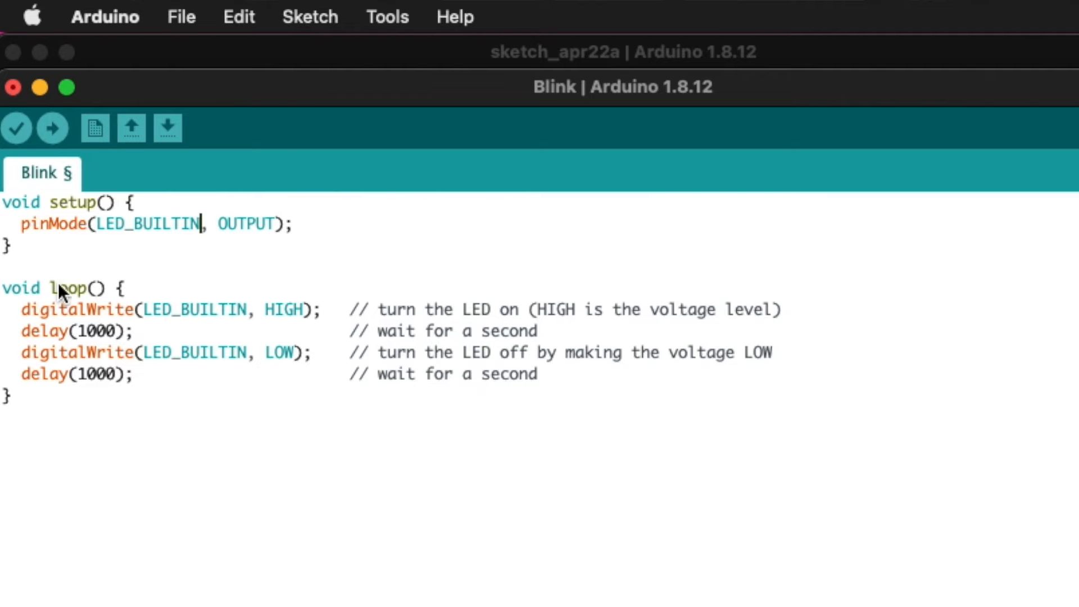
double_click(65, 287)
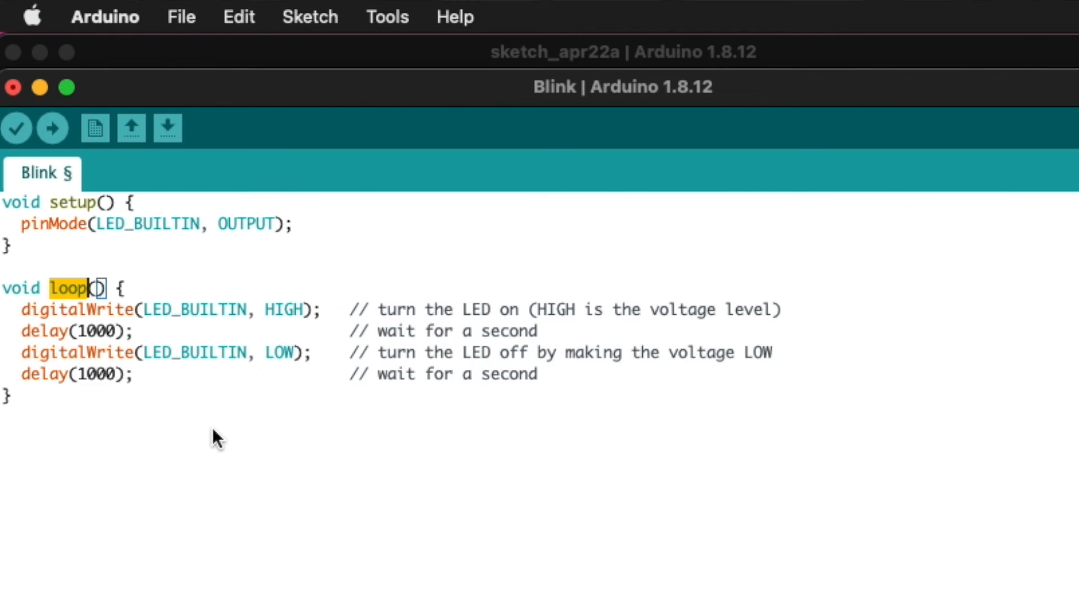
mouse_move(118, 295)
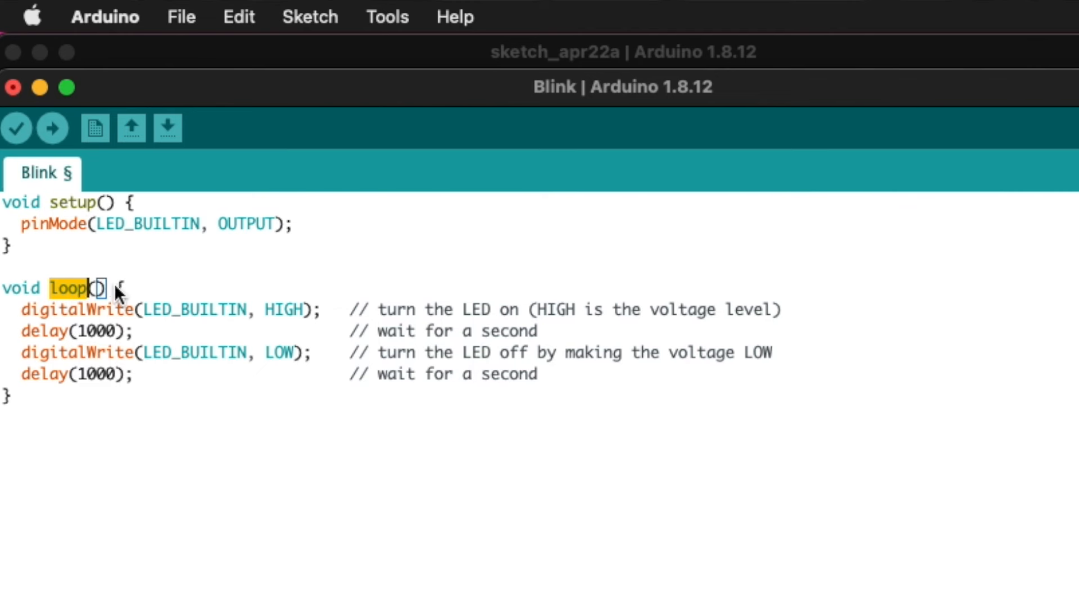
double_click(396, 309)
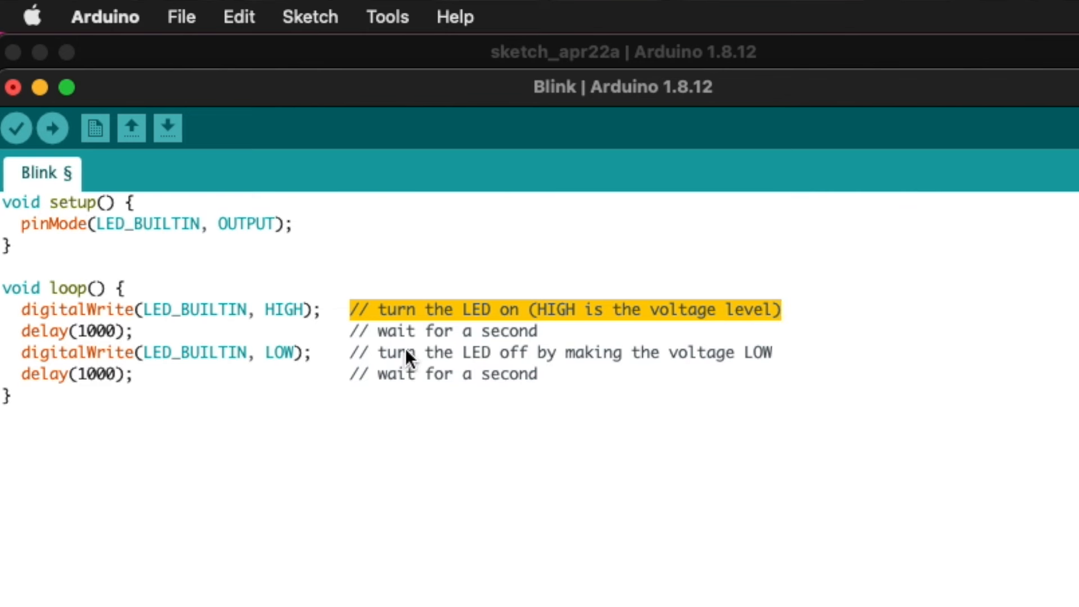
mouse_move(265, 361)
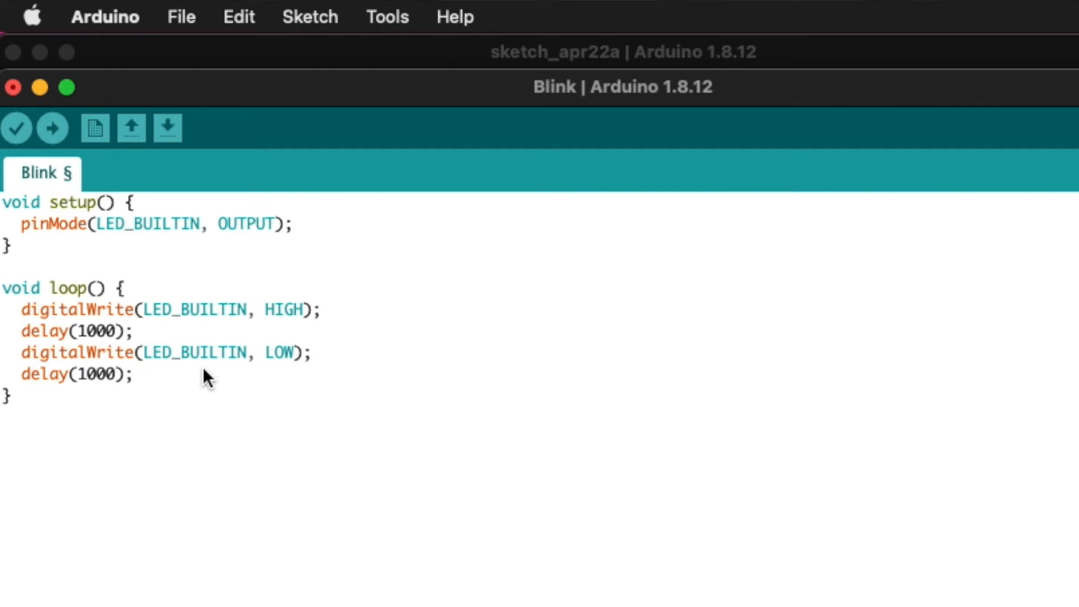
left_click(165, 309)
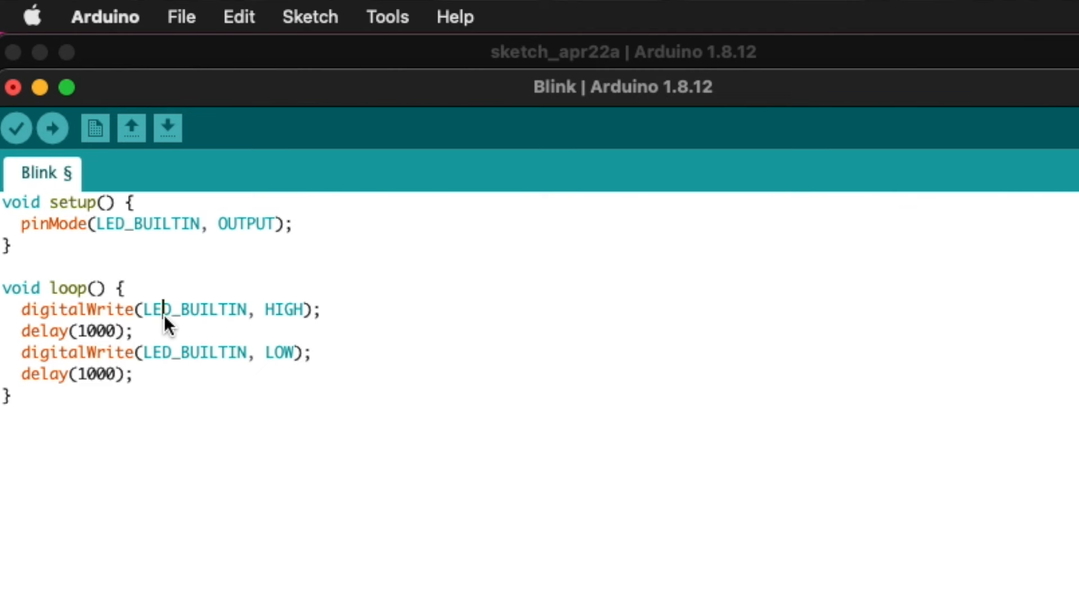
mouse_move(286, 317)
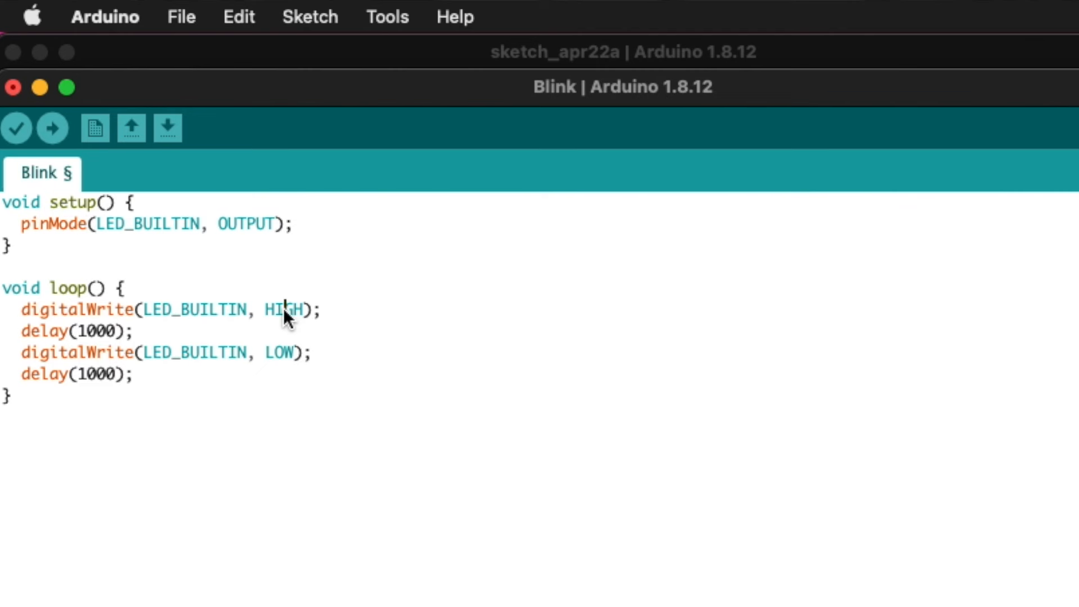
mouse_move(93, 342)
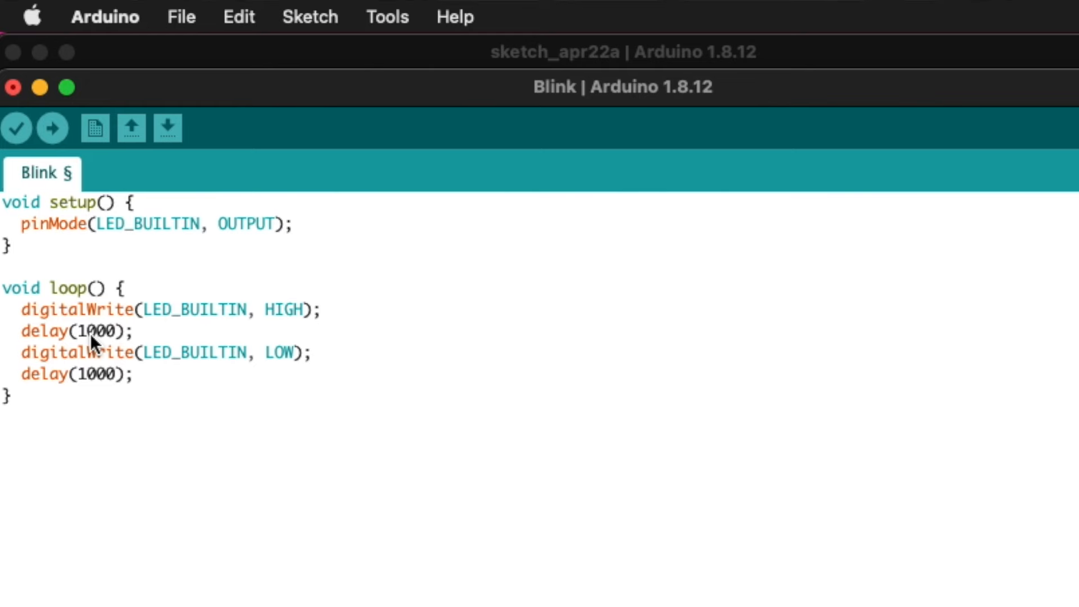
double_click(94, 331)
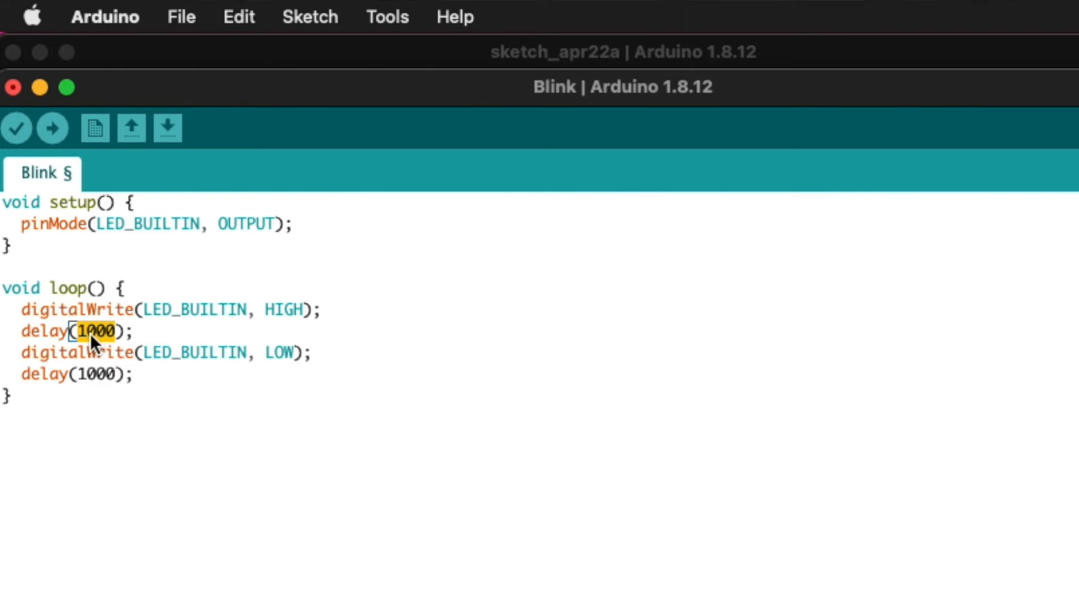
mouse_move(175, 373)
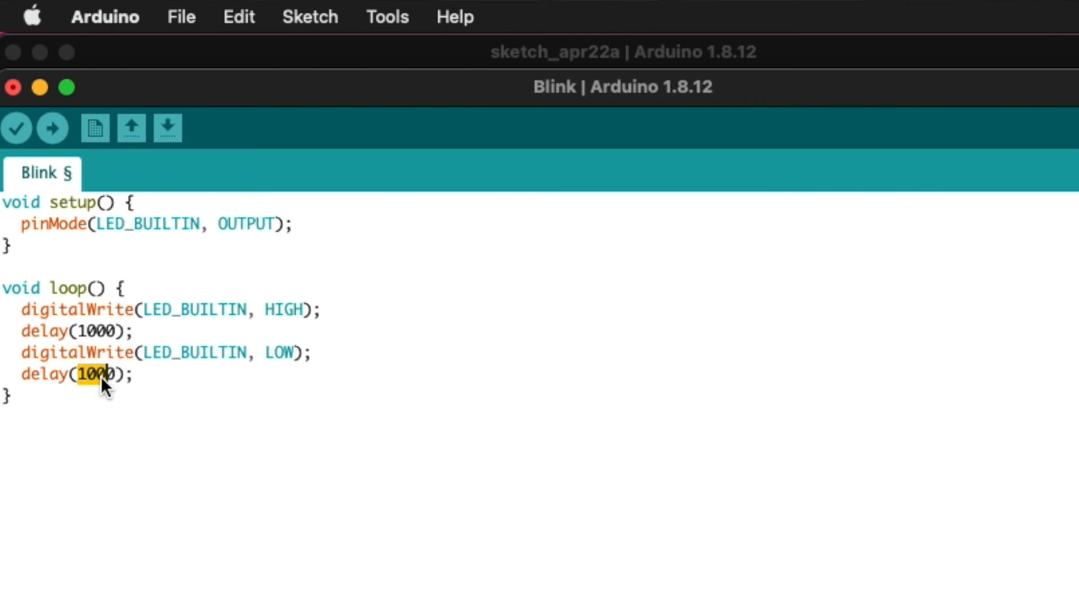
mouse_move(27, 402)
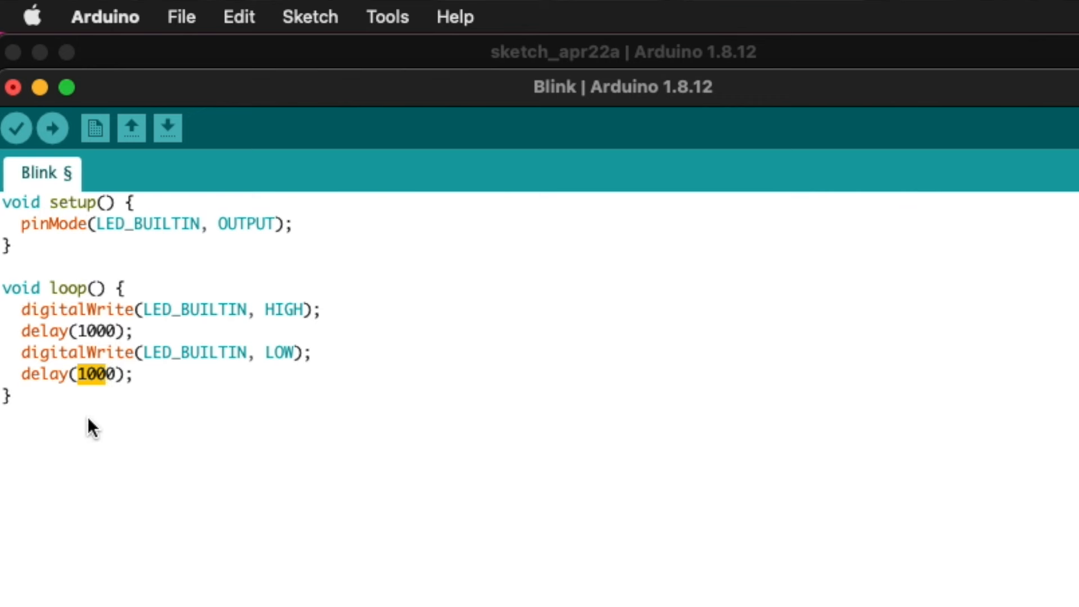
mouse_move(90, 278)
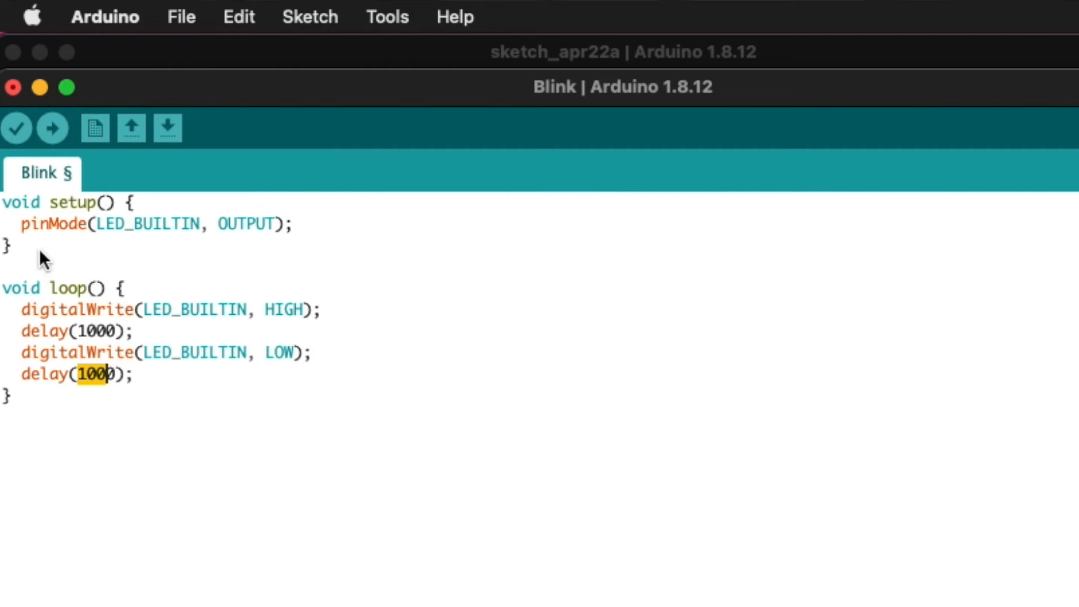
mouse_move(84, 294)
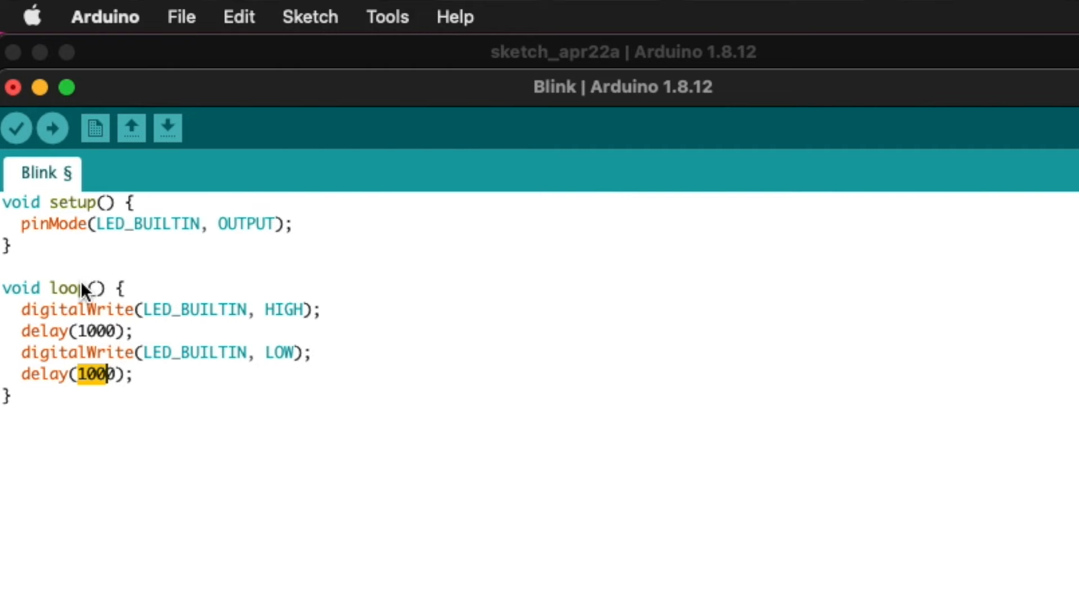
left_click(17, 129)
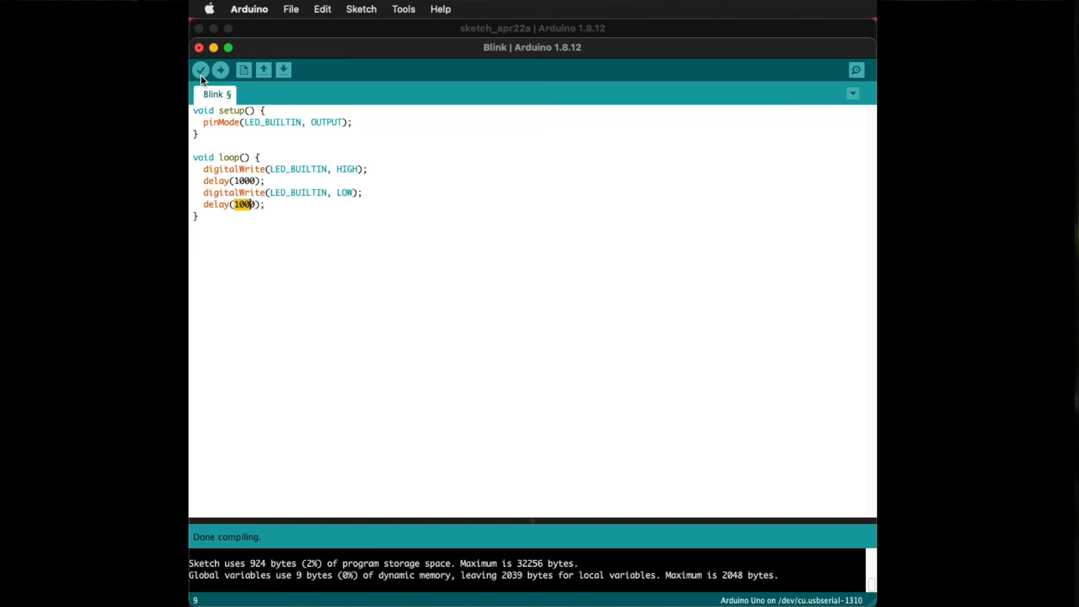
mouse_move(266, 95)
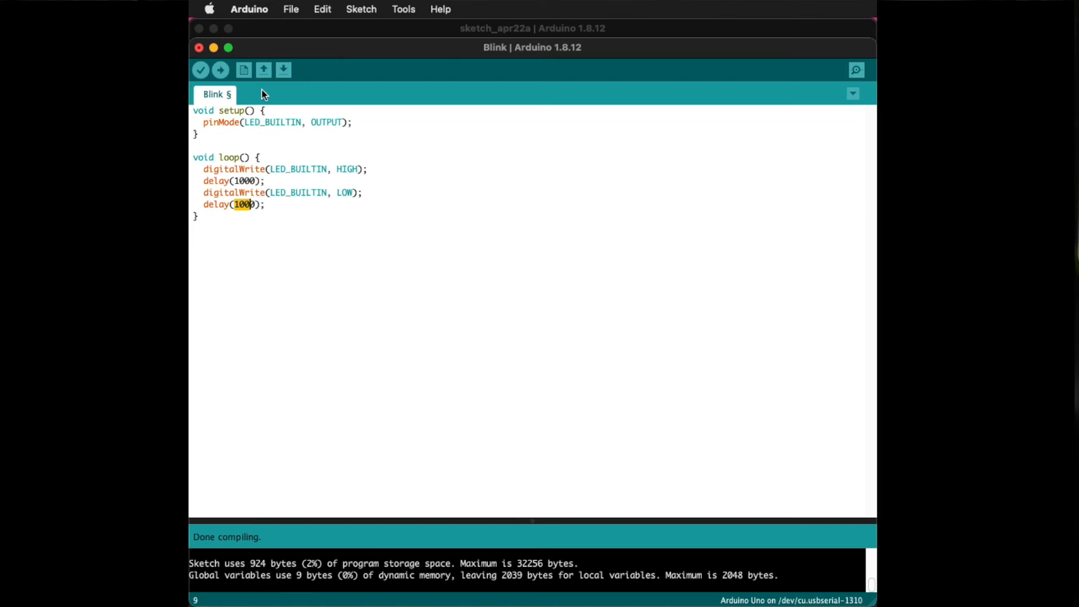
Compile and upload the Blink sketch to the Uno with the Upload arrow.
left_click(221, 70)
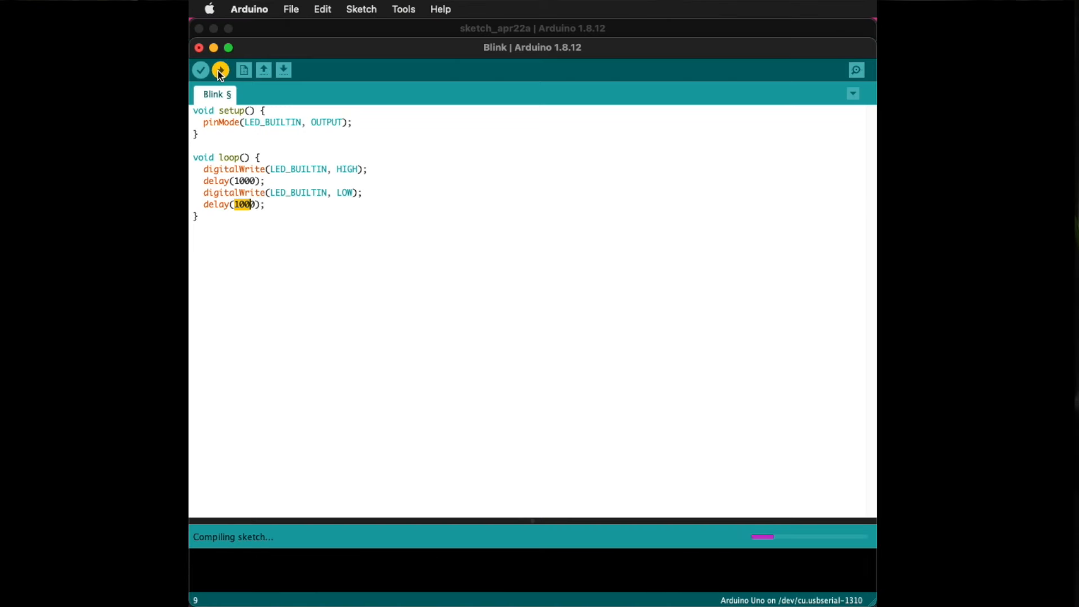
left_click(220, 69)
type("random(0,")
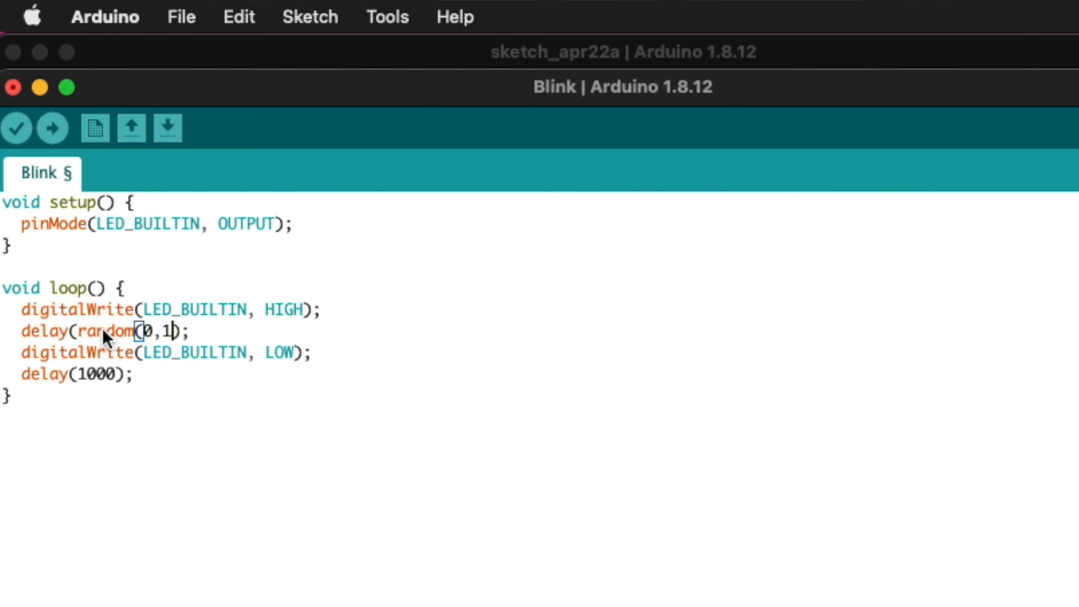
Finish the first delay as random(0,5000) and select the edited delay line.
type("000")
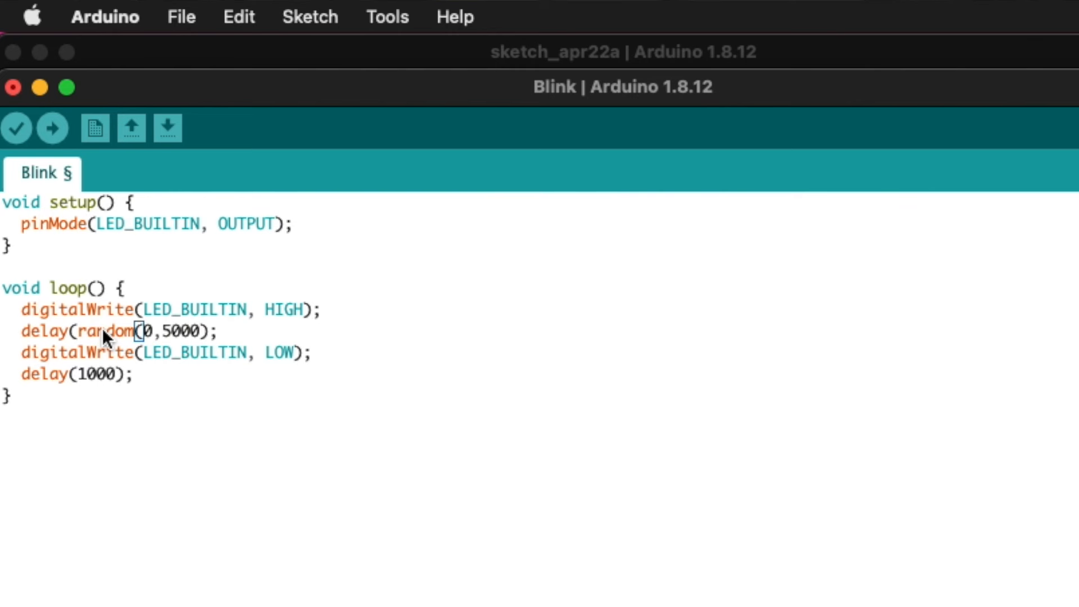
triple_click(104, 330)
type(")")
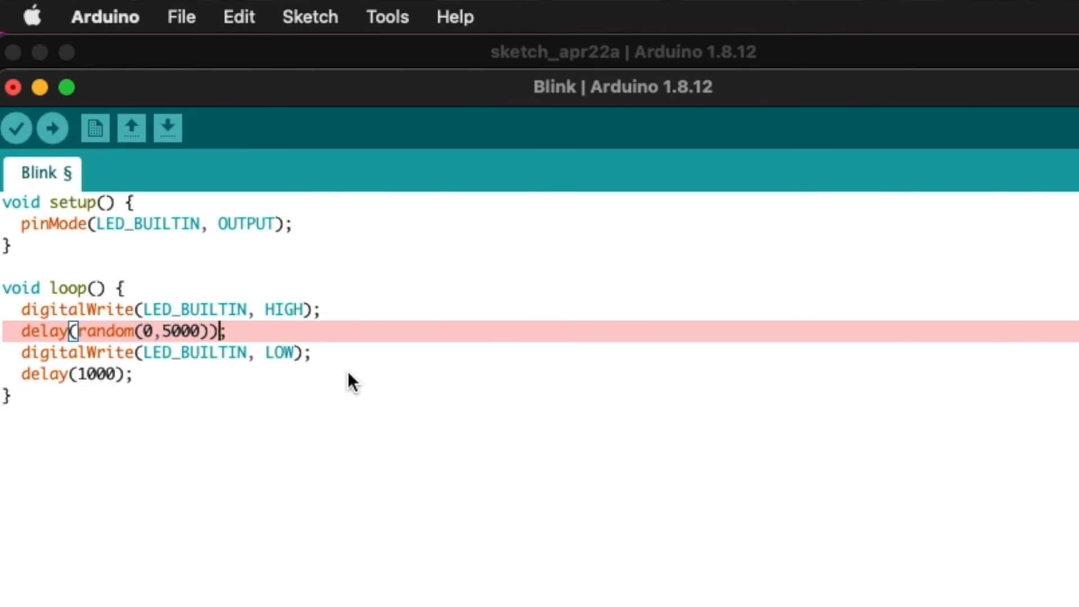
double_click(97, 374)
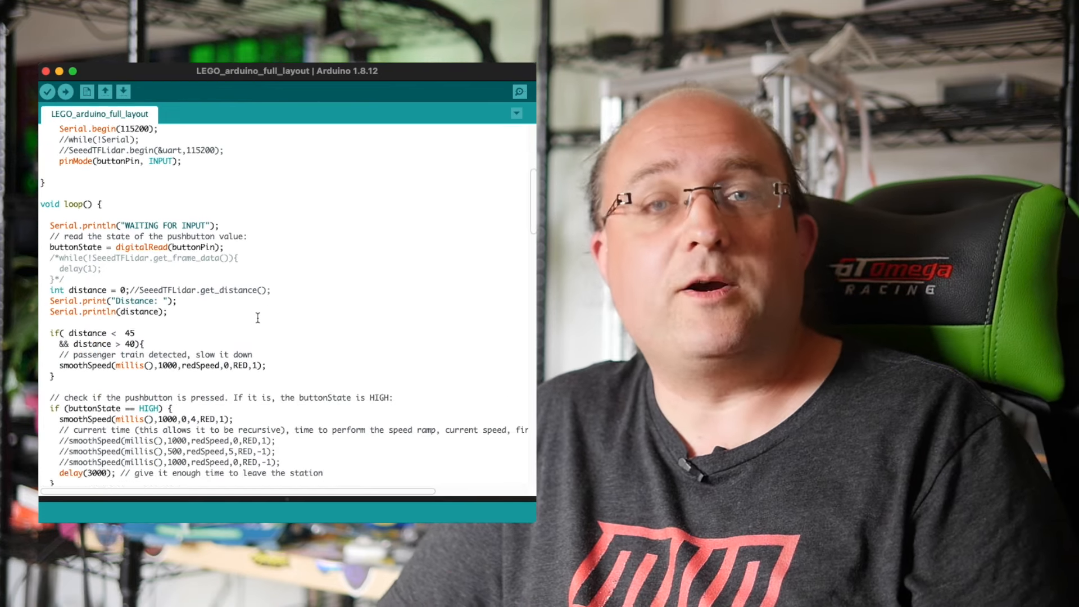
Scroll through LEGO_arduino_full_layout's loop, smoothSpeed and sendSpeed PWM speed-control code.
scroll("down", 3)
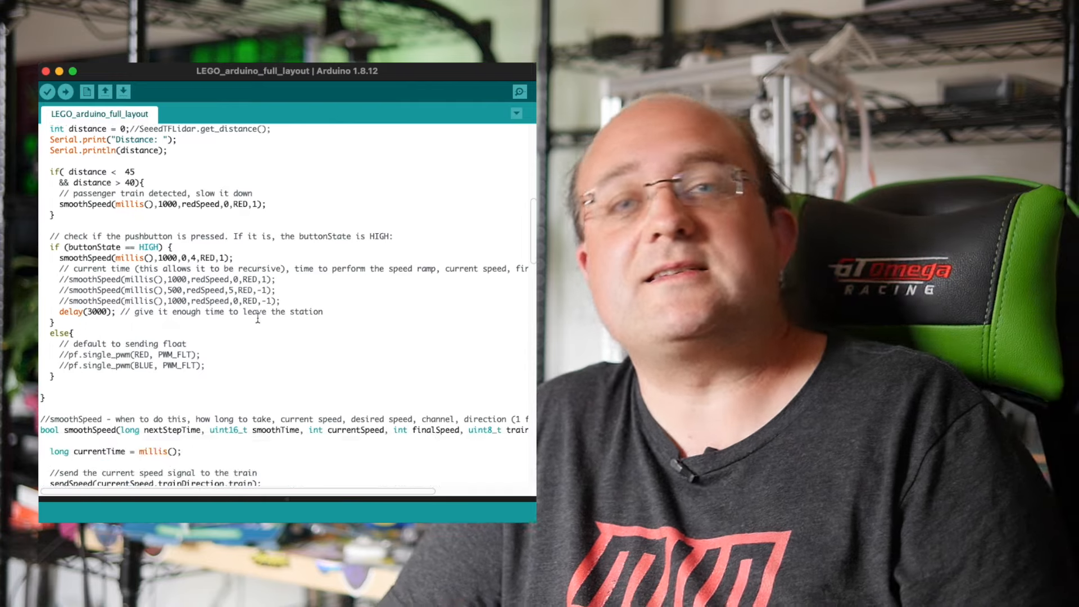
scroll("down", 3)
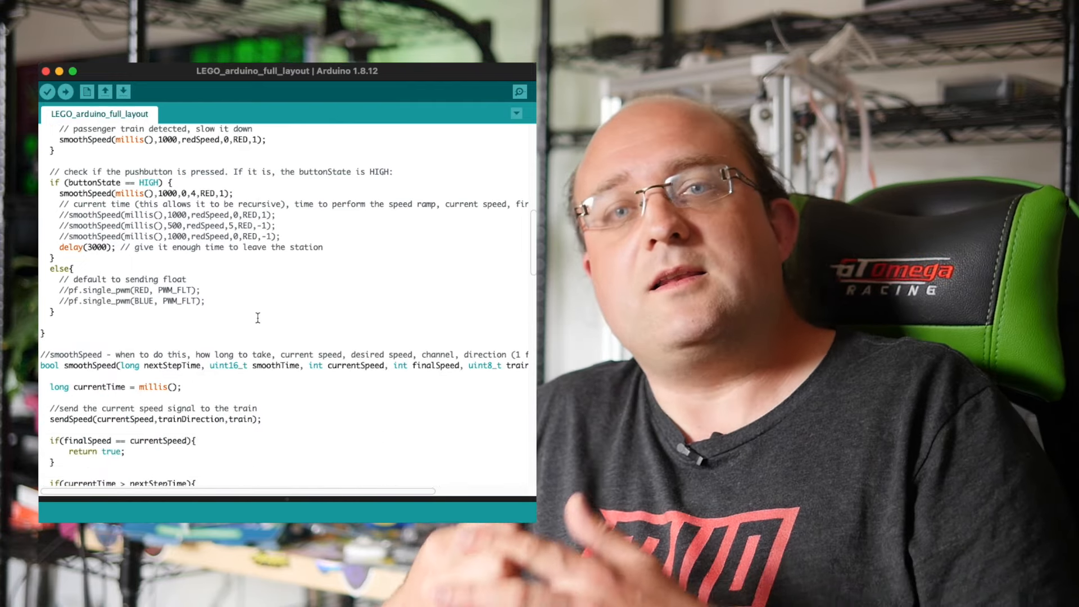
scroll("down", 3)
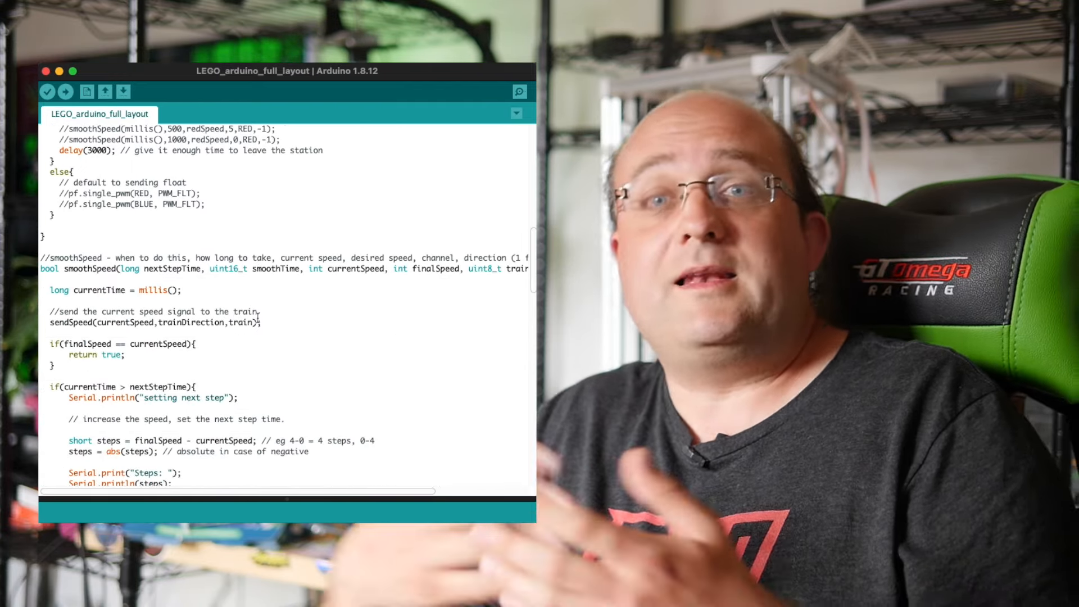
scroll("down", 3)
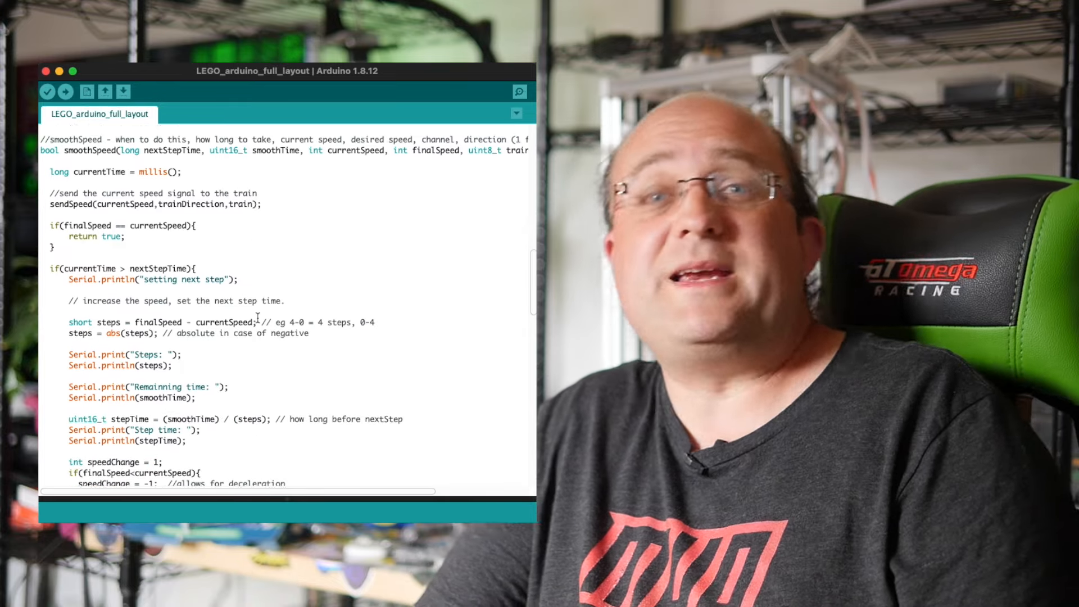
scroll("down", 3)
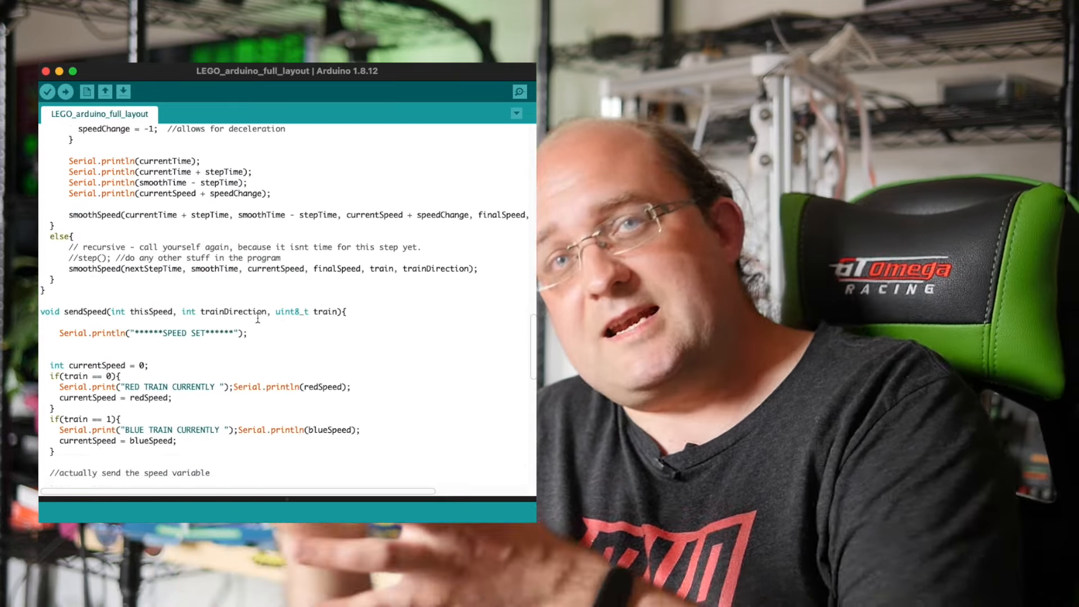
scroll("down", 3)
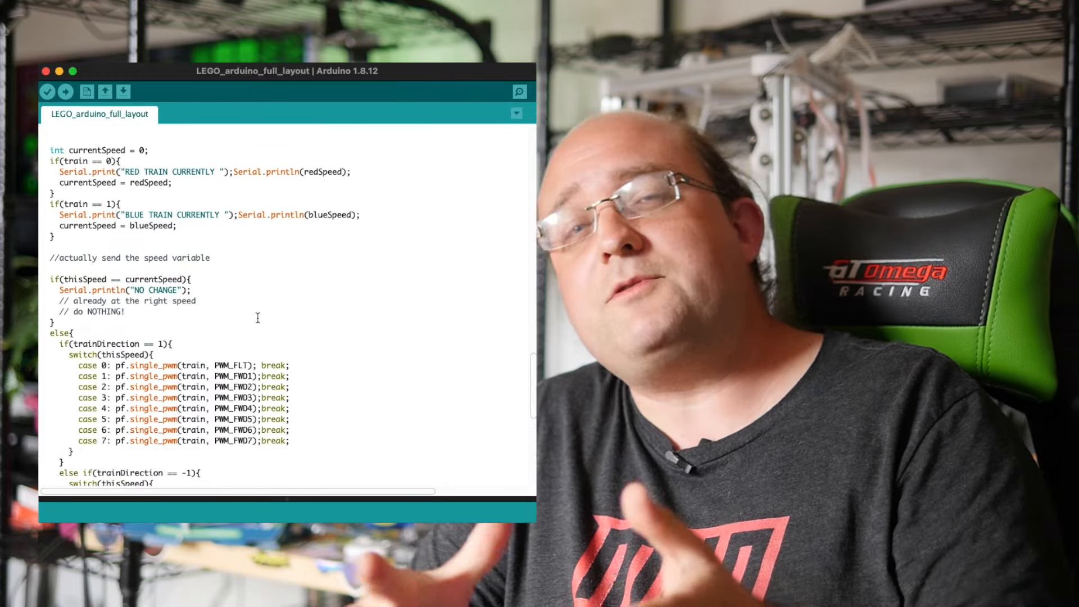
scroll("down", 3)
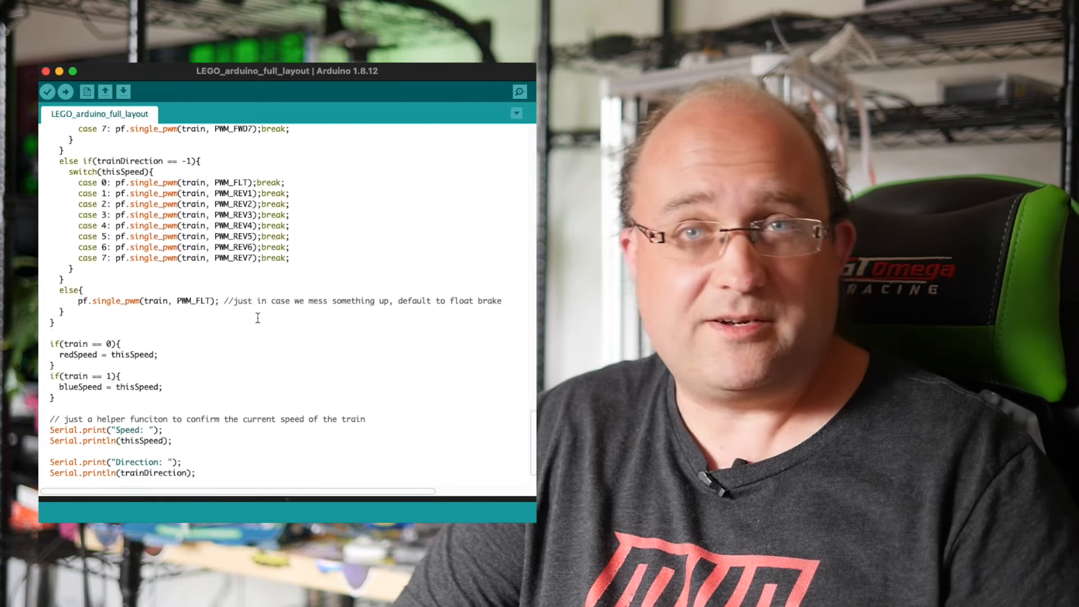